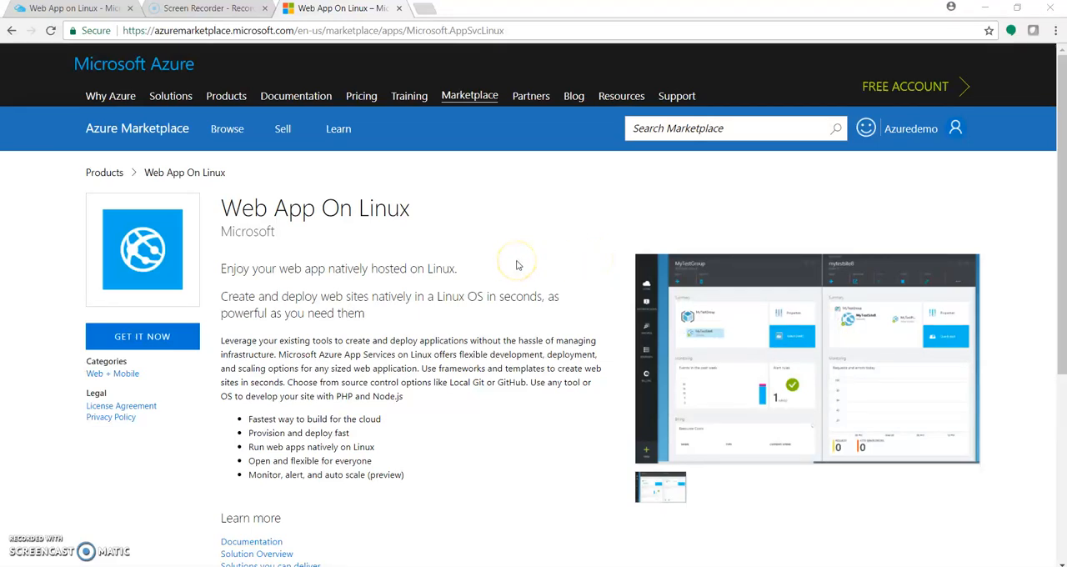
{"action": "mouse_move", "coordinate": [516, 265]}
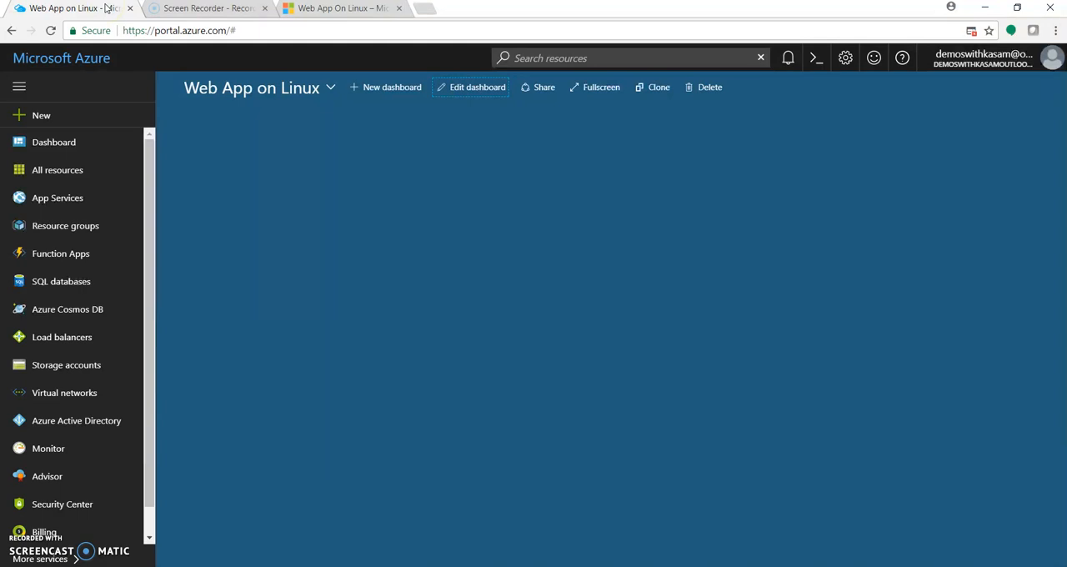
{"action": "mouse_move", "coordinate": [169, 80]}
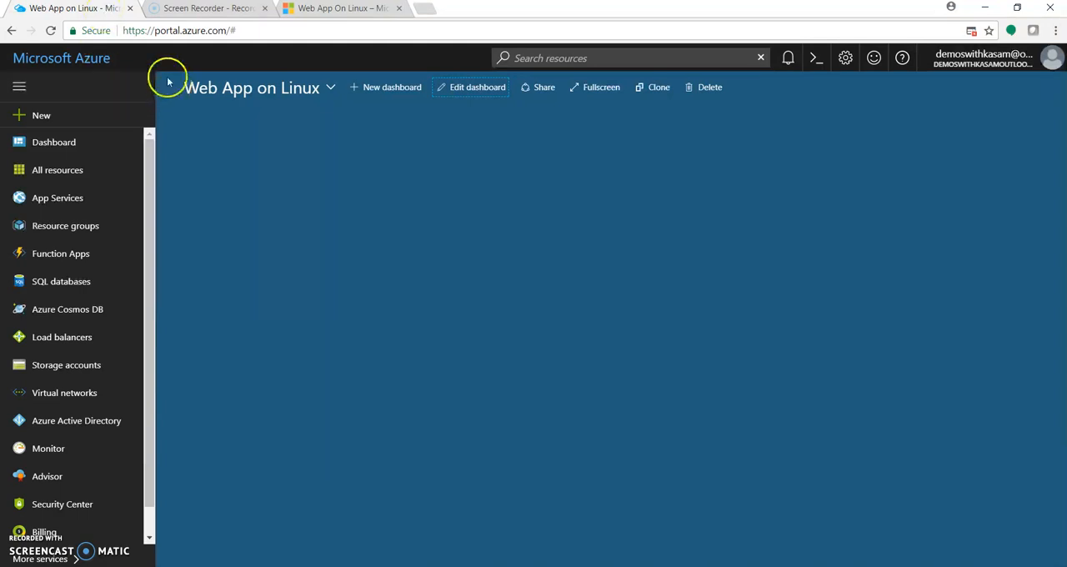
- Begin a Web App On Linux (preview) named dearapponlinux, with a matching new resource group
{"action": "left_click", "coordinate": [40, 115]}
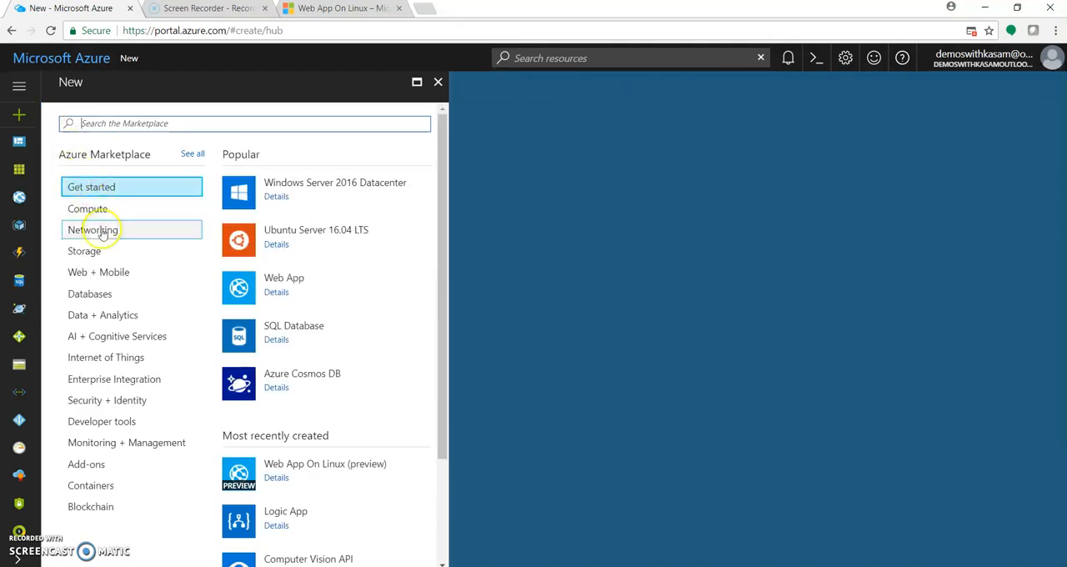
{"action": "left_click", "coordinate": [98, 272]}
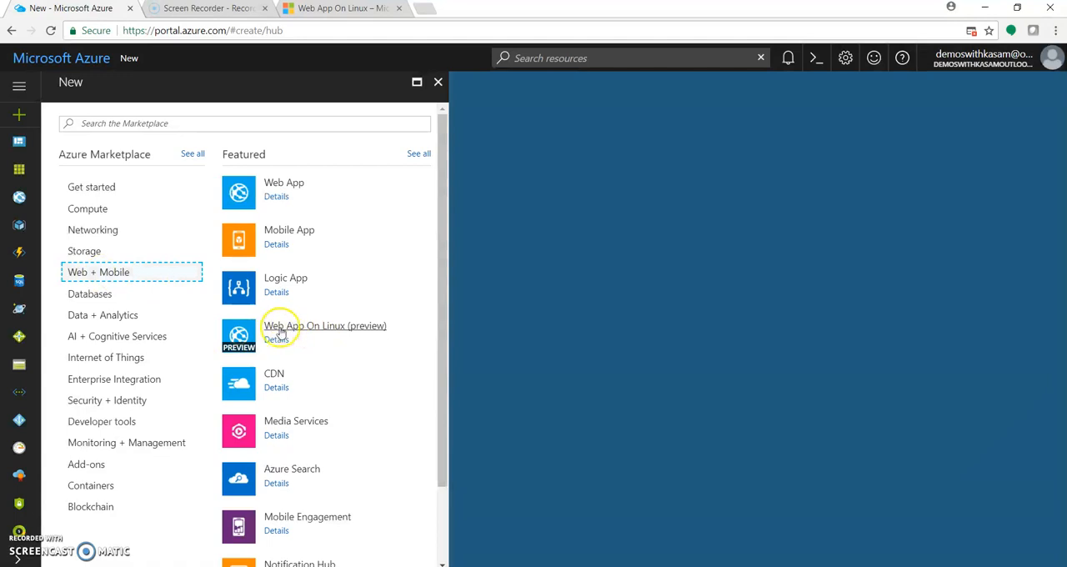
{"action": "mouse_move", "coordinate": [370, 337]}
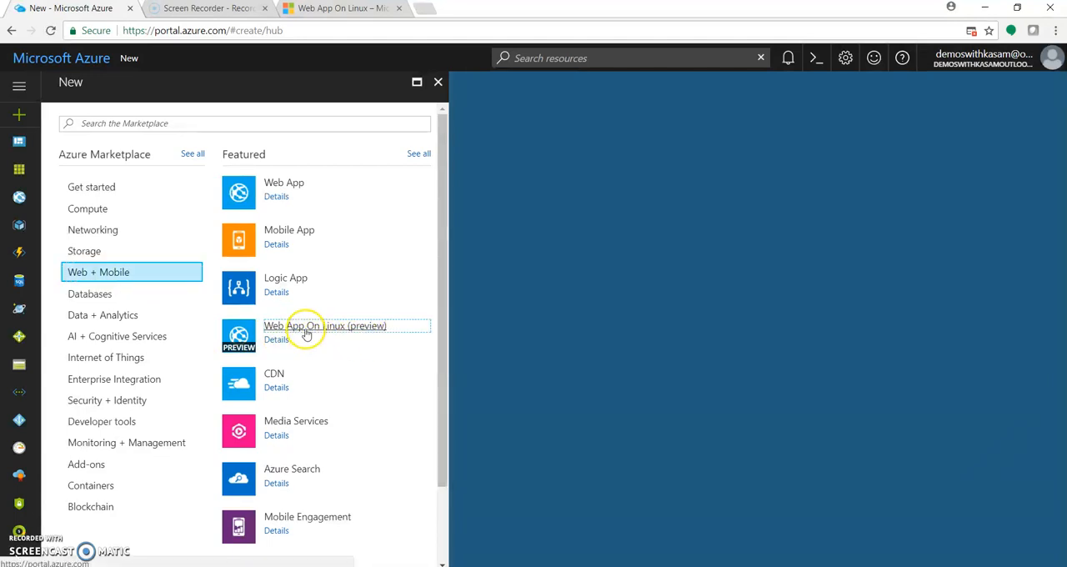
{"action": "left_click", "coordinate": [325, 326]}
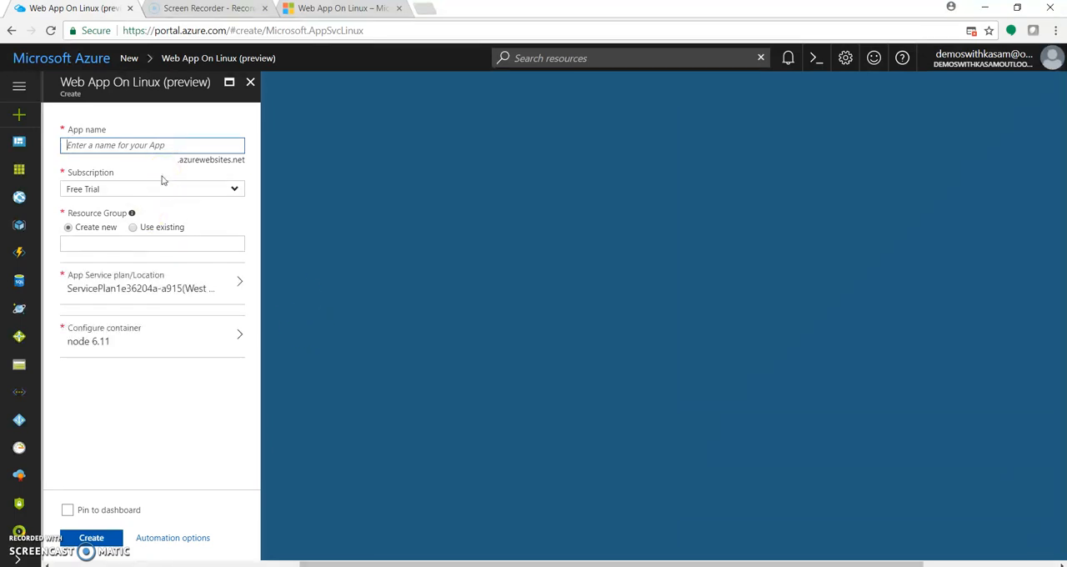
{"action": "type", "text": "dearapponlin"}
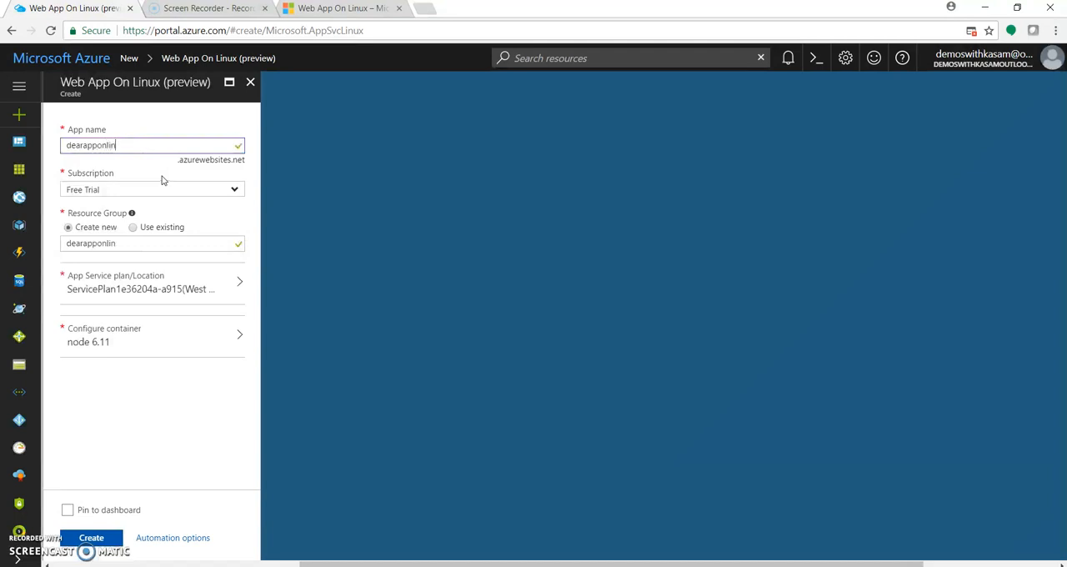
{"action": "type", "text": "ux"}
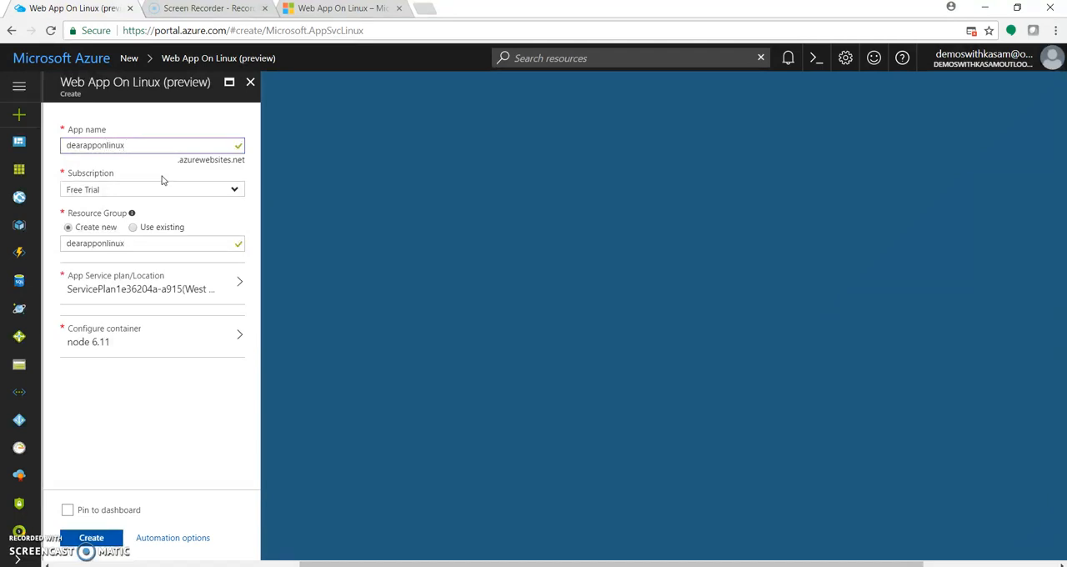
{"action": "mouse_move", "coordinate": [142, 258]}
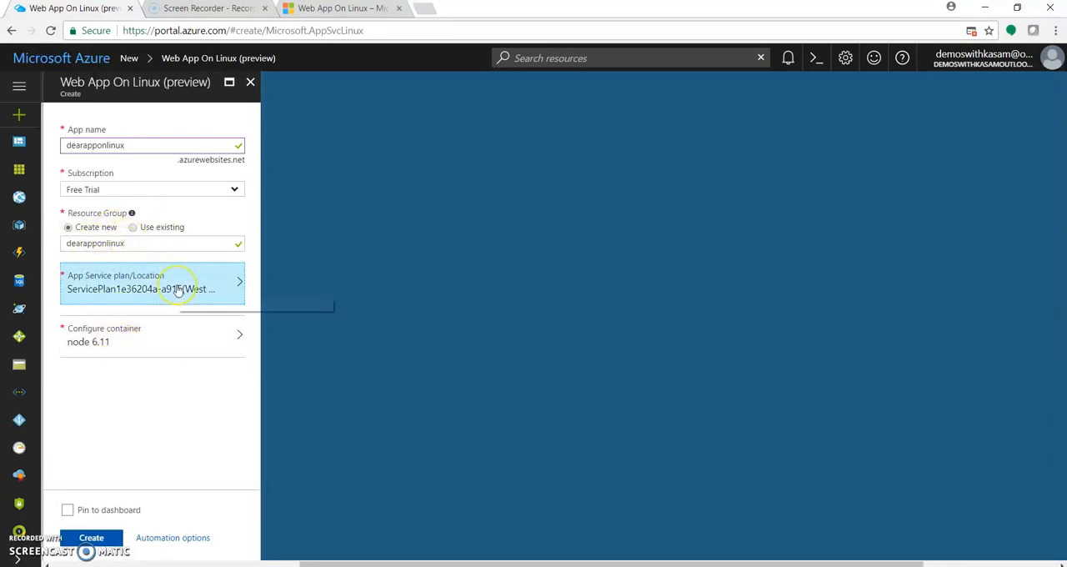
- Create a new App Service plan named dearapp in South Central US
{"action": "left_click", "coordinate": [153, 281]}
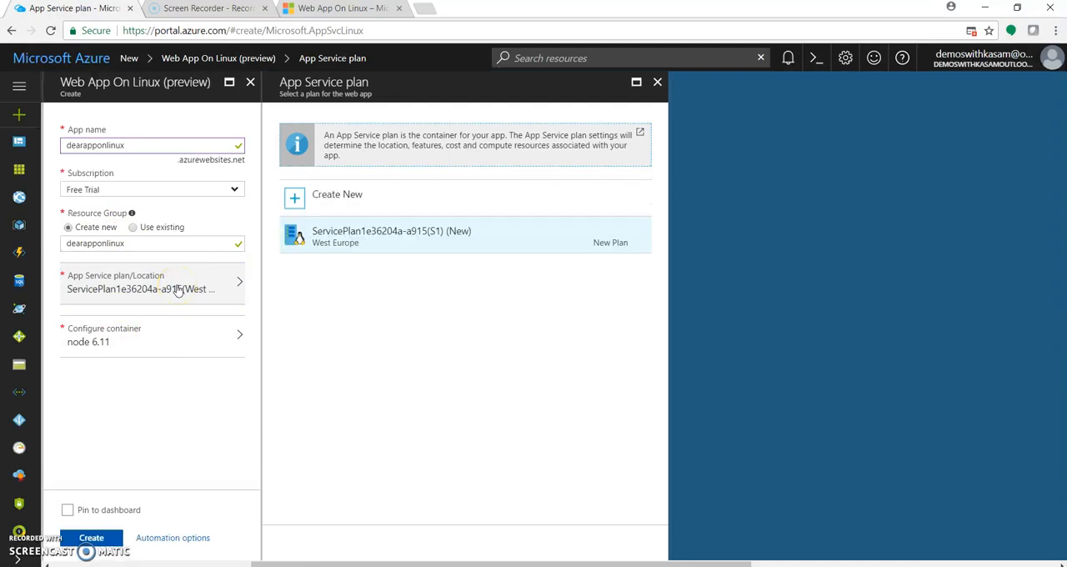
{"action": "left_click", "coordinate": [337, 193]}
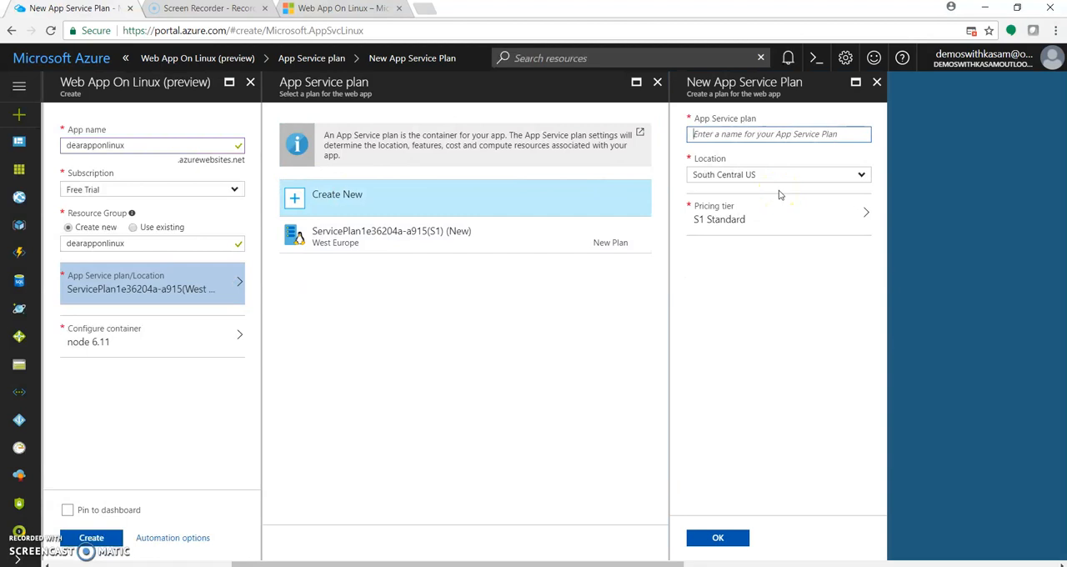
{"action": "type", "text": "dear"}
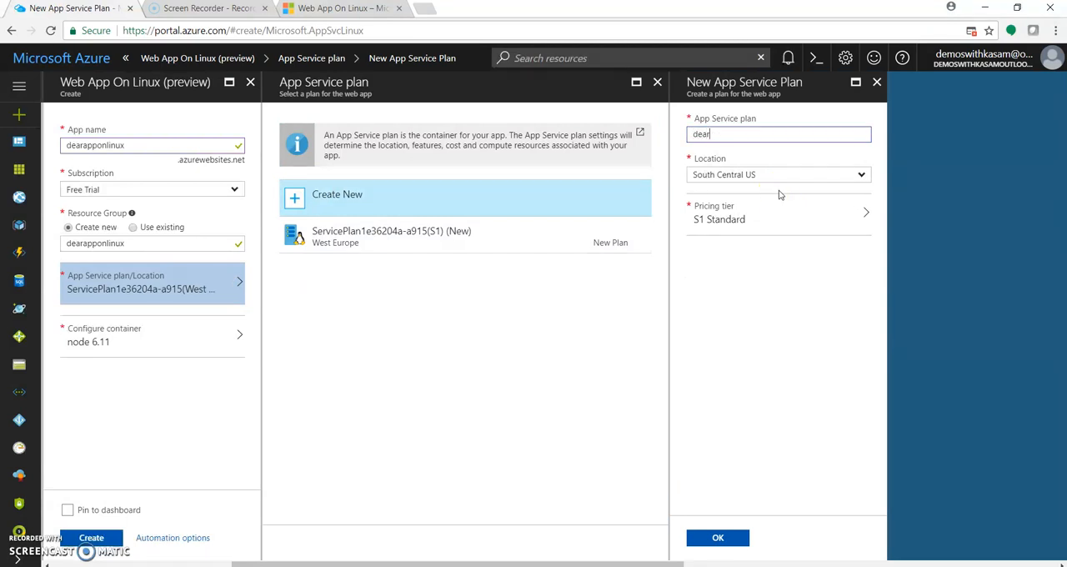
{"action": "type", "text": "app"}
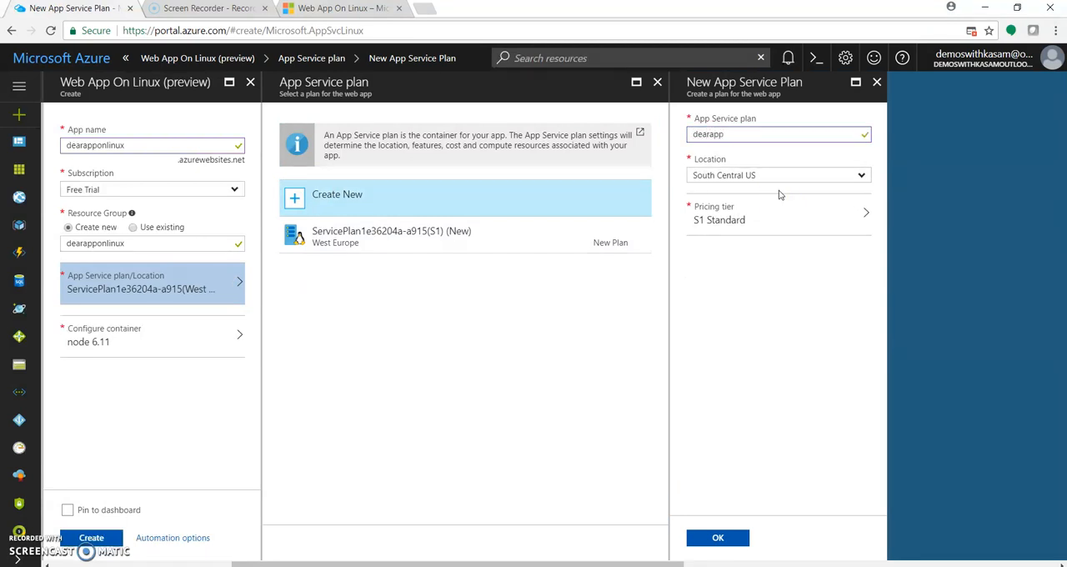
- Choose the B1 Basic pricing tier and confirm the dearapp plan
{"action": "left_click", "coordinate": [777, 213]}
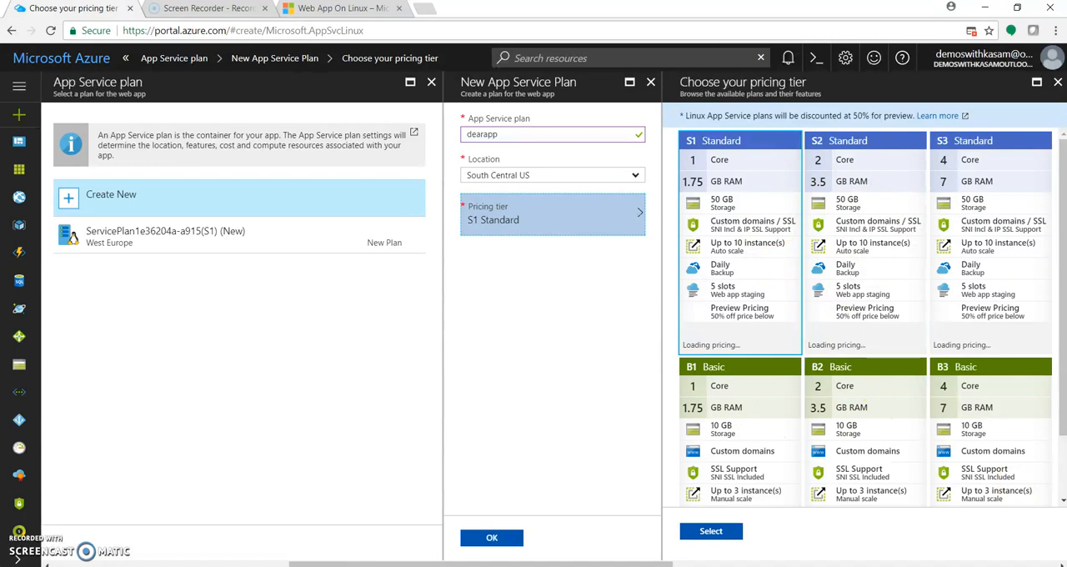
{"action": "scroll", "scroll_direction": "down", "scroll_amount": 3}
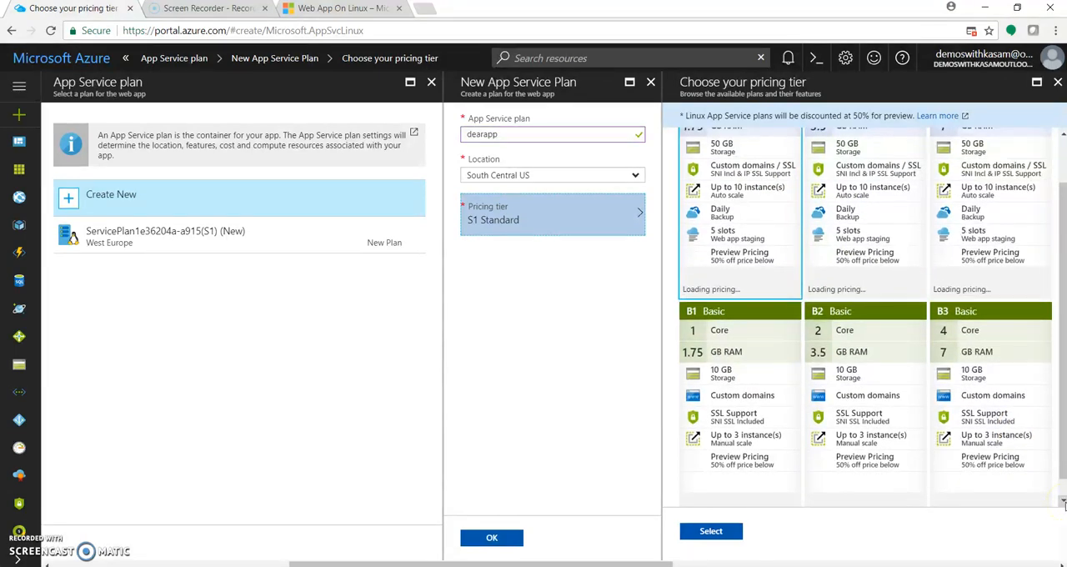
{"action": "scroll", "scroll_direction": "down", "scroll_amount": 3}
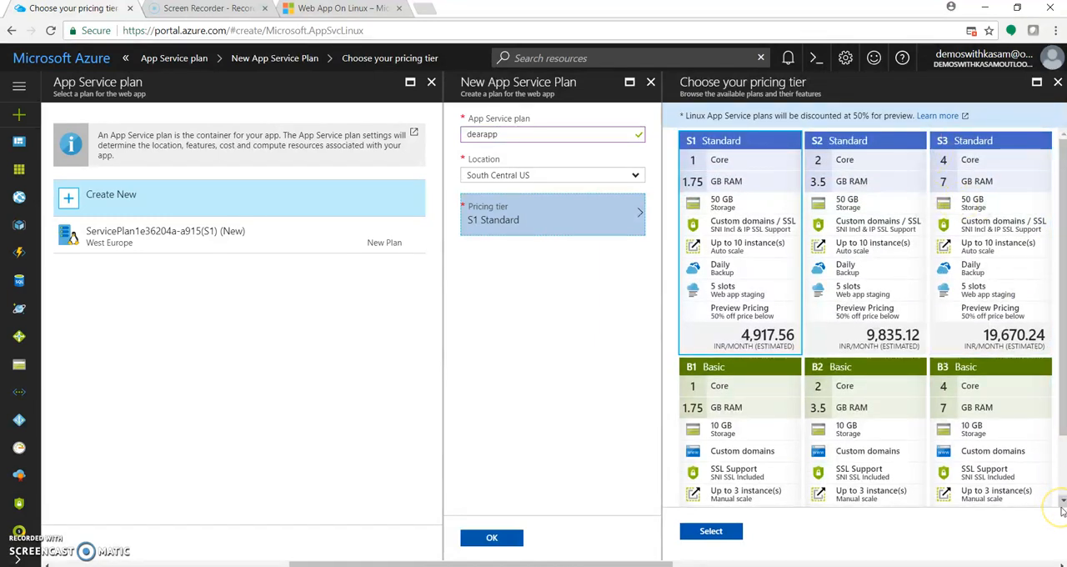
{"action": "scroll", "scroll_direction": "down", "scroll_amount": 3}
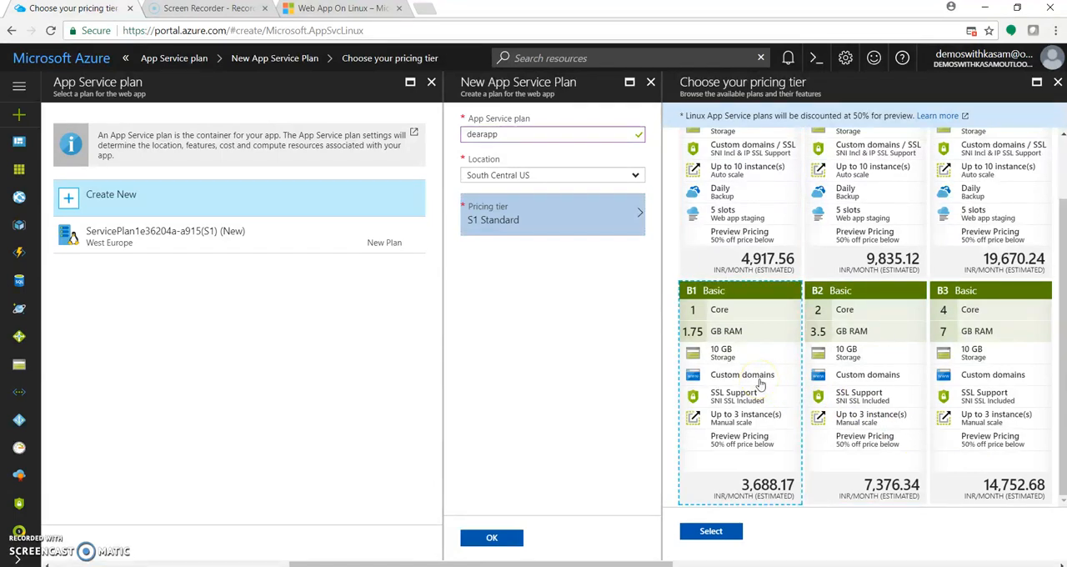
{"action": "left_click", "coordinate": [711, 530]}
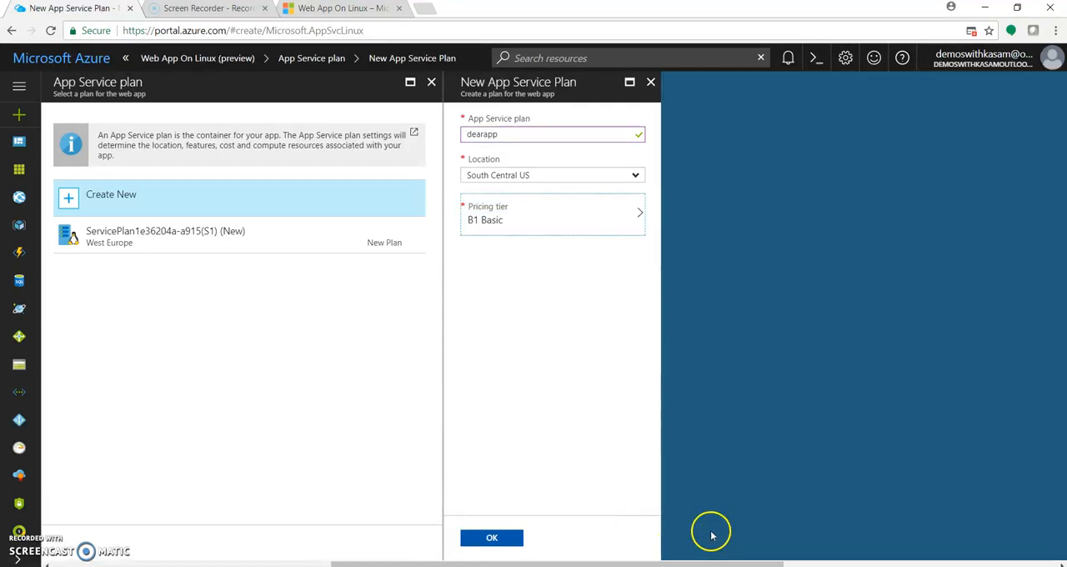
{"action": "left_click", "coordinate": [492, 537]}
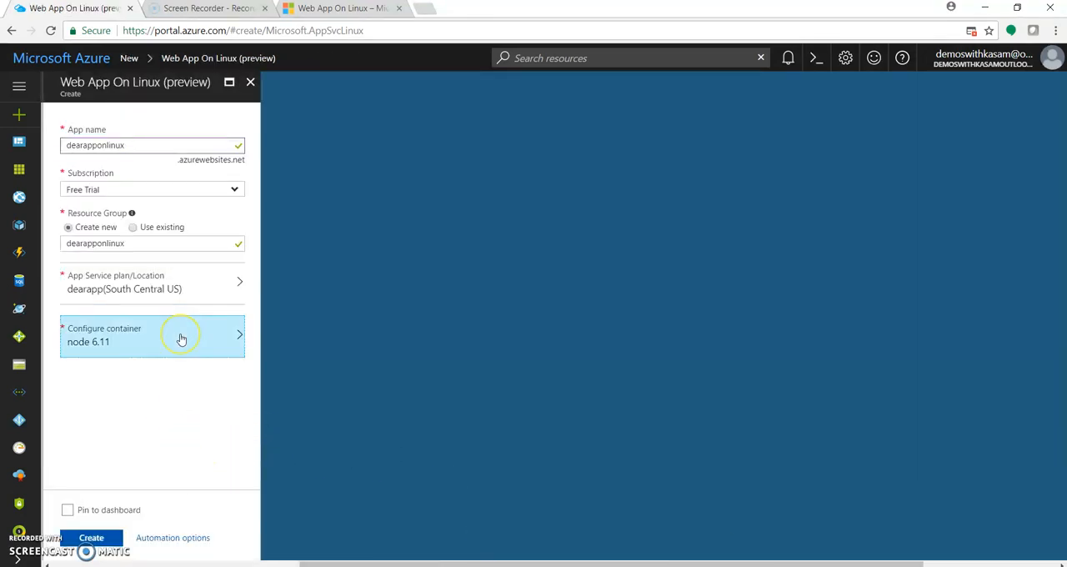
- Review the Docker Container image sources and keep the built-in Node.js 6.11 runtime
{"action": "left_click", "coordinate": [151, 333]}
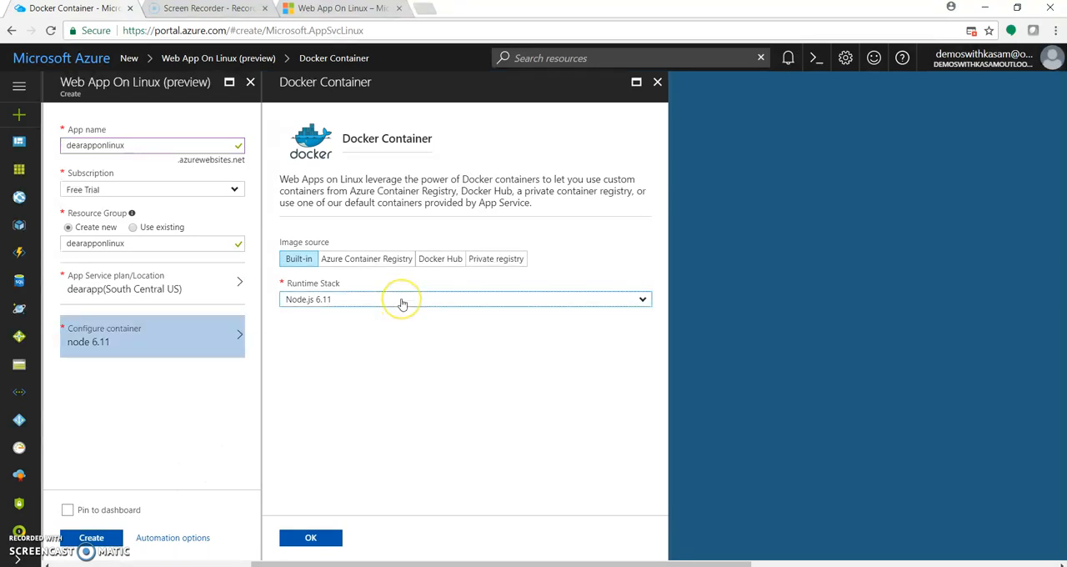
{"action": "left_click", "coordinate": [465, 298]}
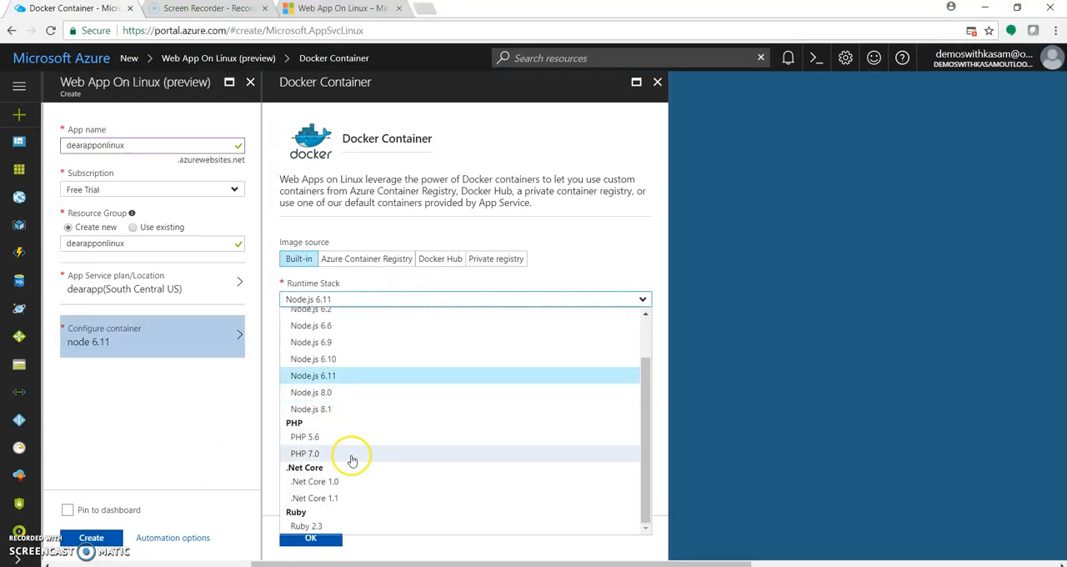
{"action": "mouse_move", "coordinate": [377, 423]}
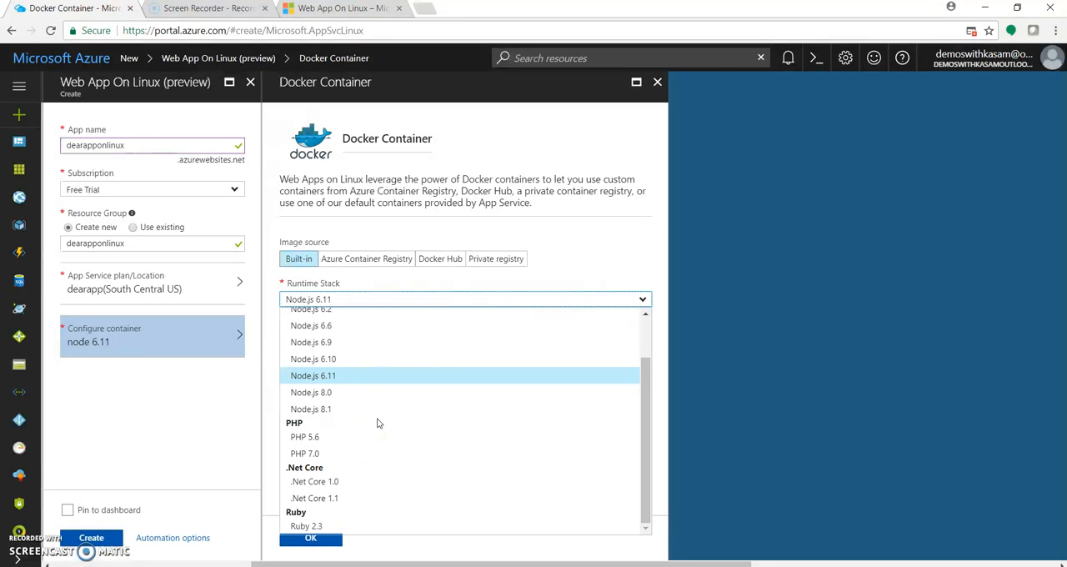
{"action": "mouse_move", "coordinate": [341, 482]}
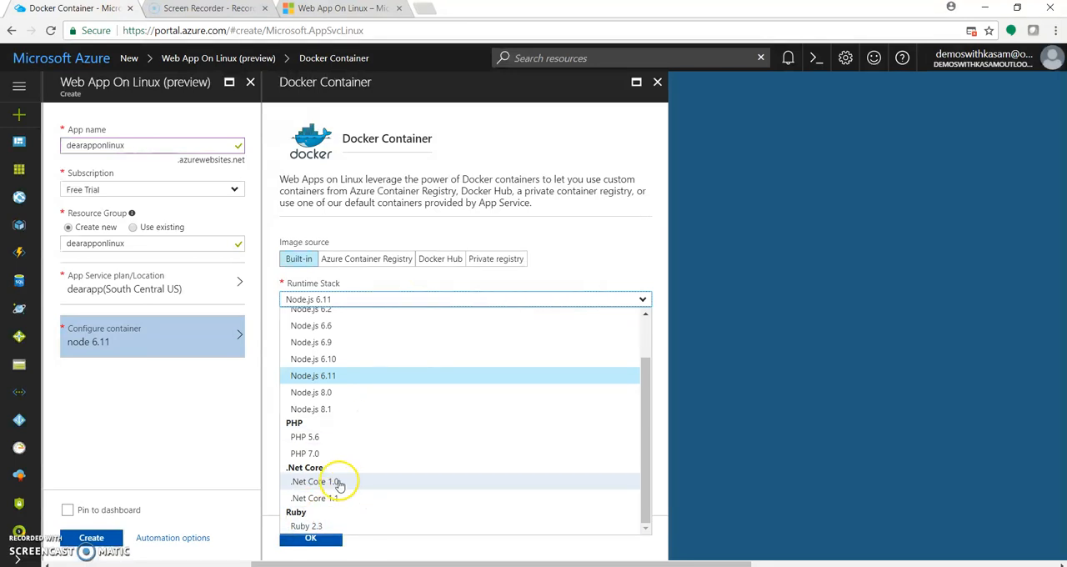
{"action": "mouse_move", "coordinate": [370, 465]}
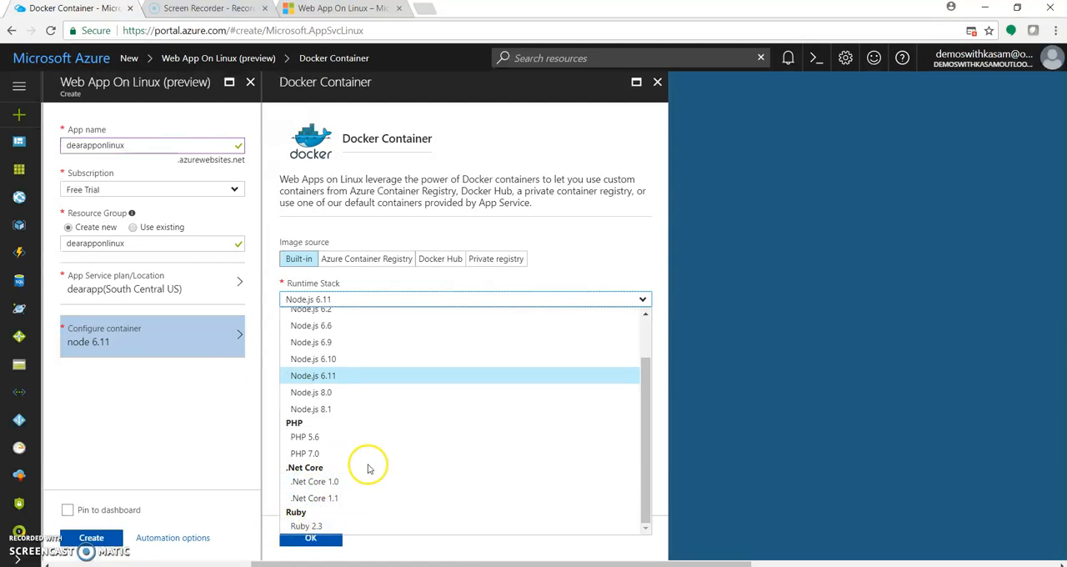
{"action": "mouse_move", "coordinate": [367, 258]}
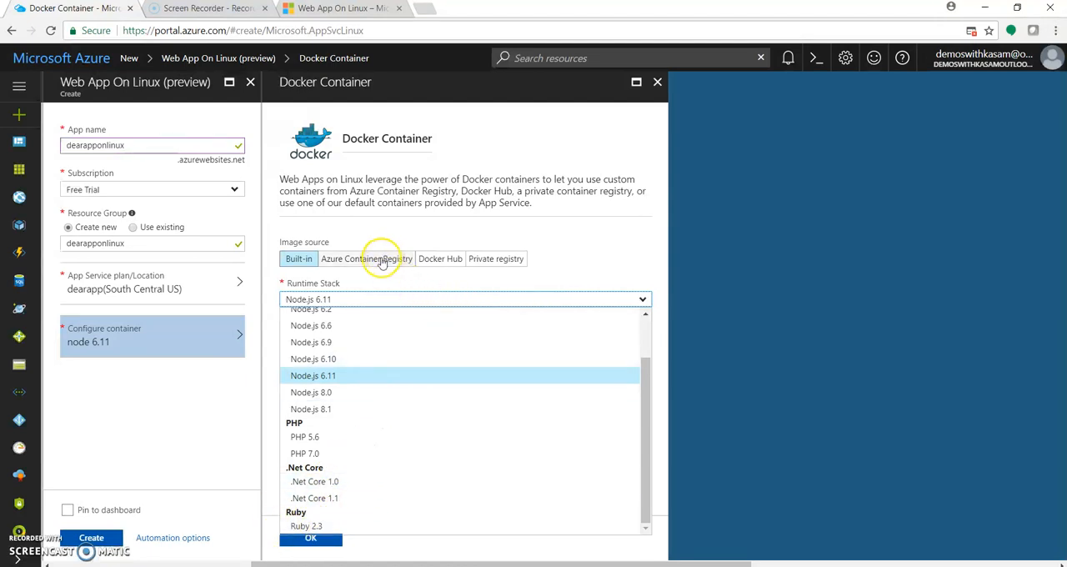
{"action": "left_click", "coordinate": [367, 259]}
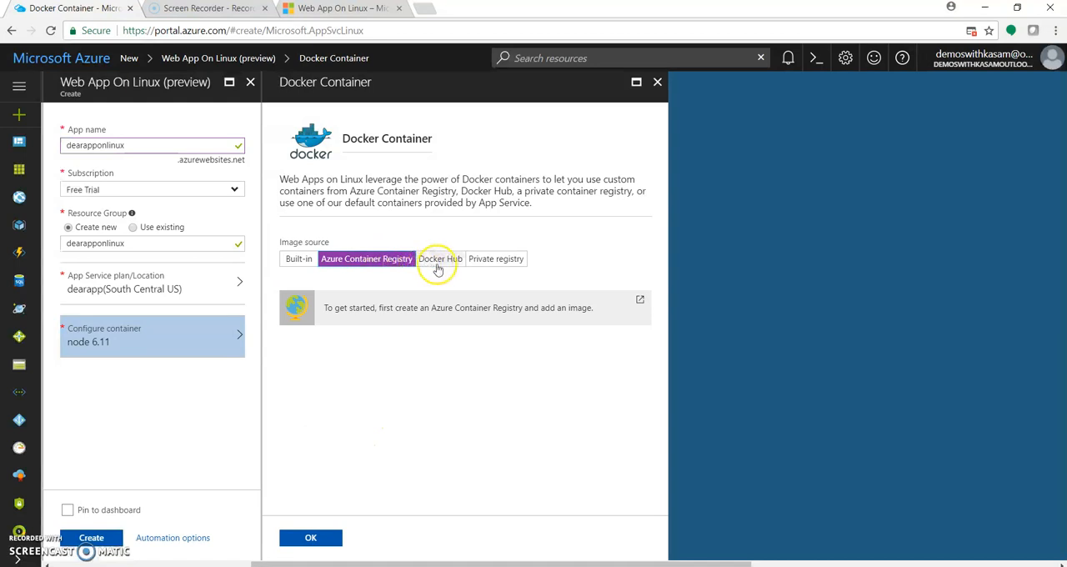
{"action": "left_click", "coordinate": [440, 258]}
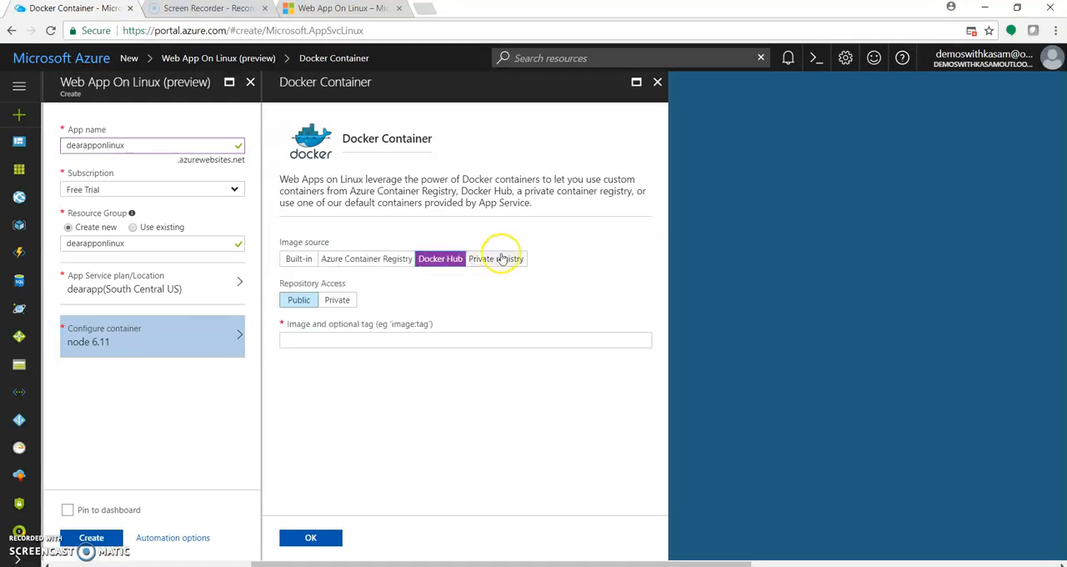
{"action": "left_click", "coordinate": [497, 258]}
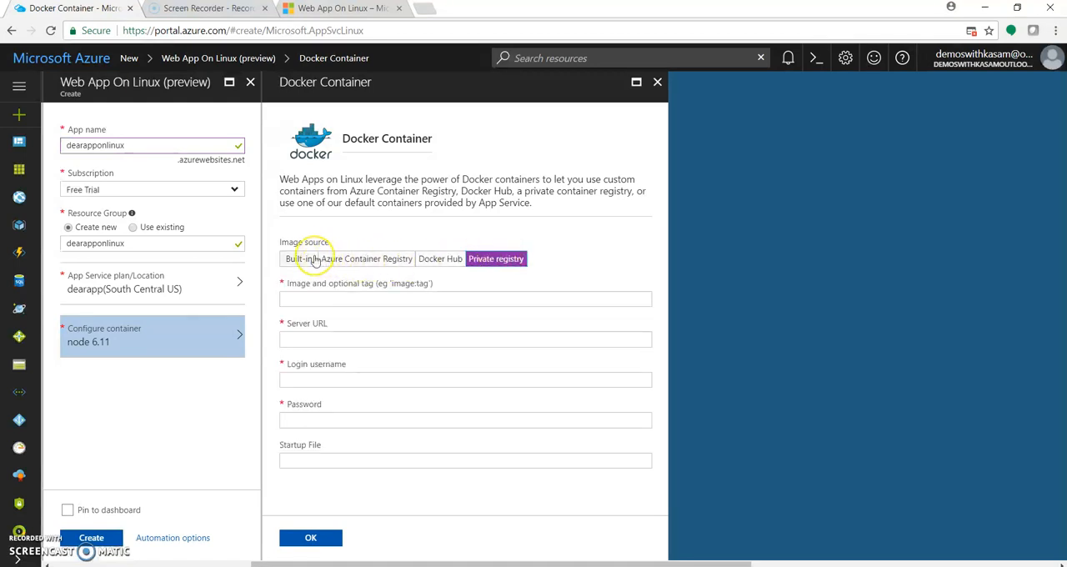
{"action": "left_click", "coordinate": [297, 259]}
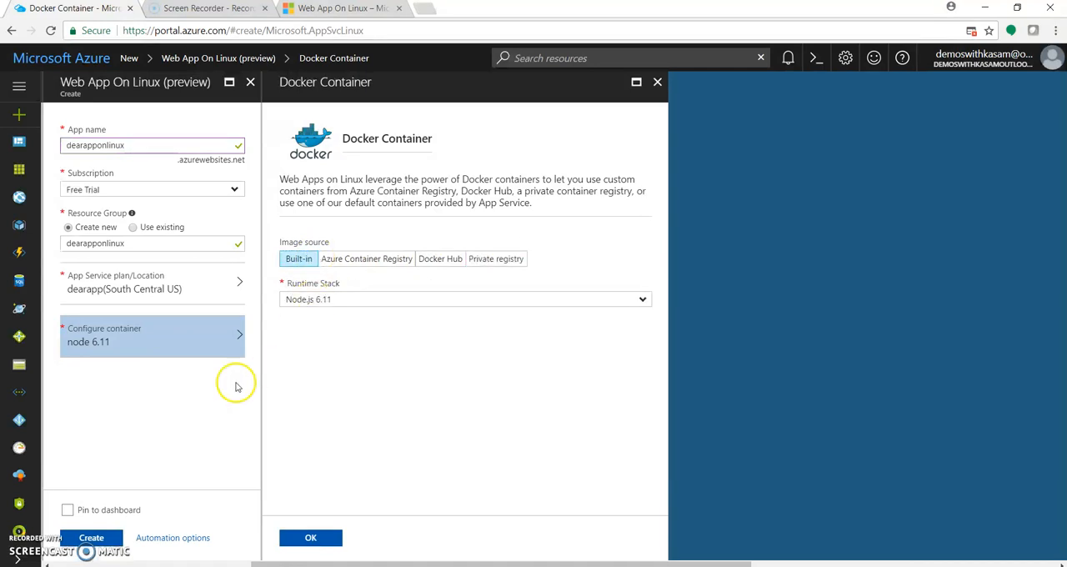
{"action": "mouse_move", "coordinate": [263, 467]}
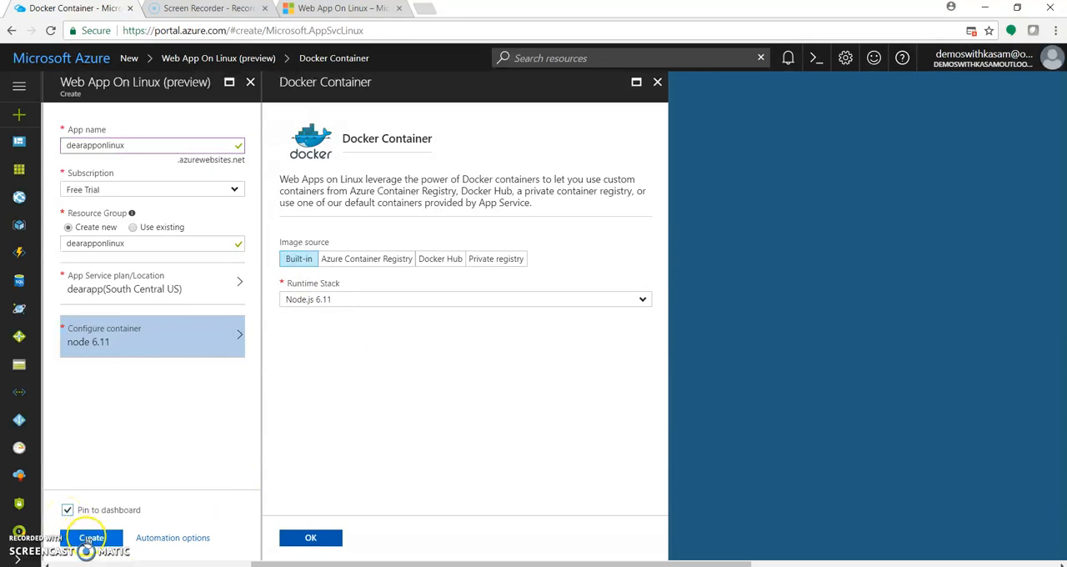
- Confirm the container settings, create the web app, and go to Resource groups
{"action": "left_click", "coordinate": [310, 537]}
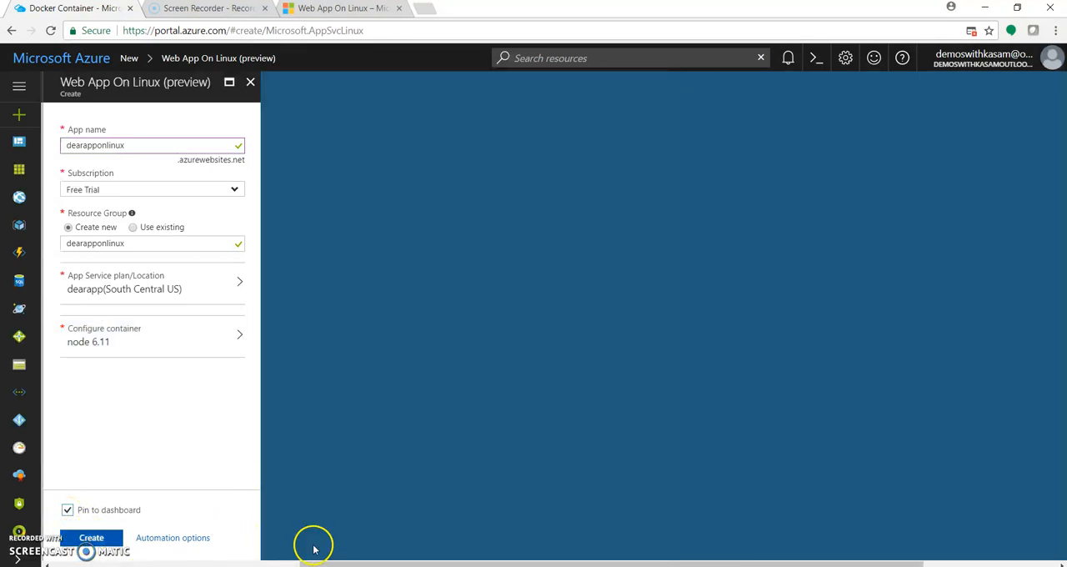
{"action": "left_click", "coordinate": [90, 536]}
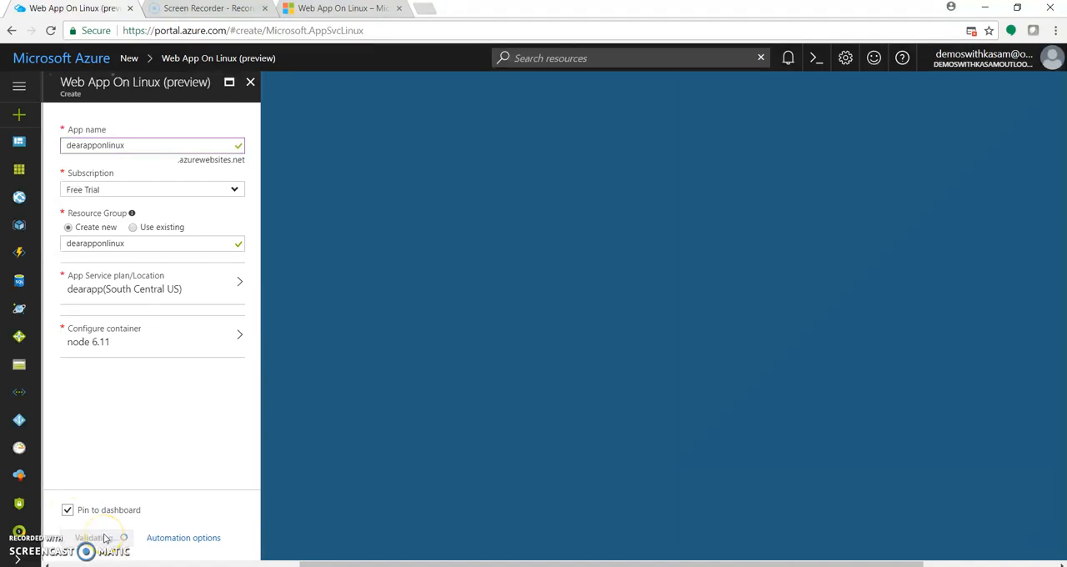
{"action": "left_click", "coordinate": [94, 537]}
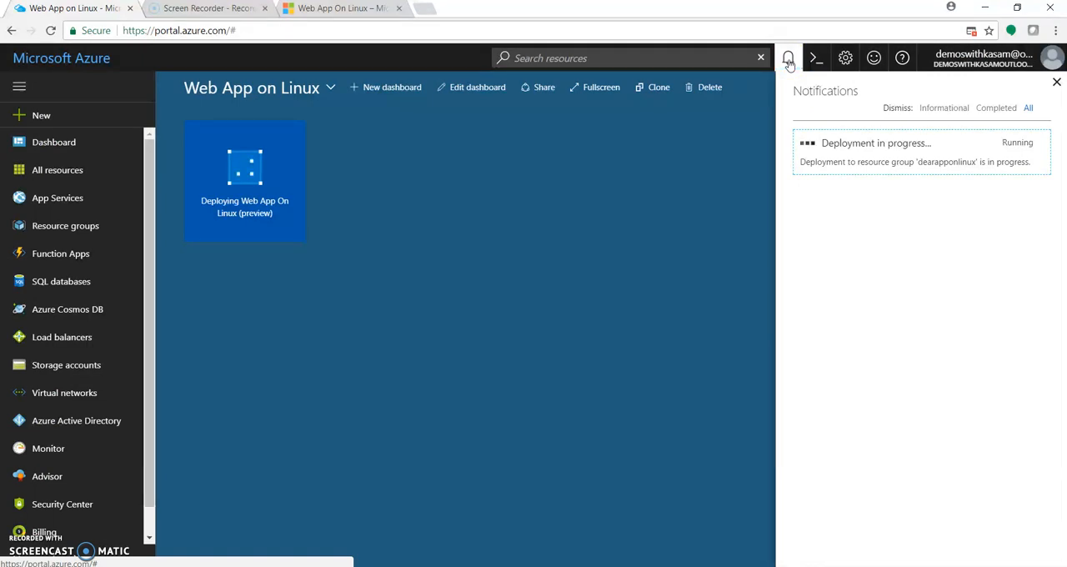
{"action": "mouse_move", "coordinate": [65, 225]}
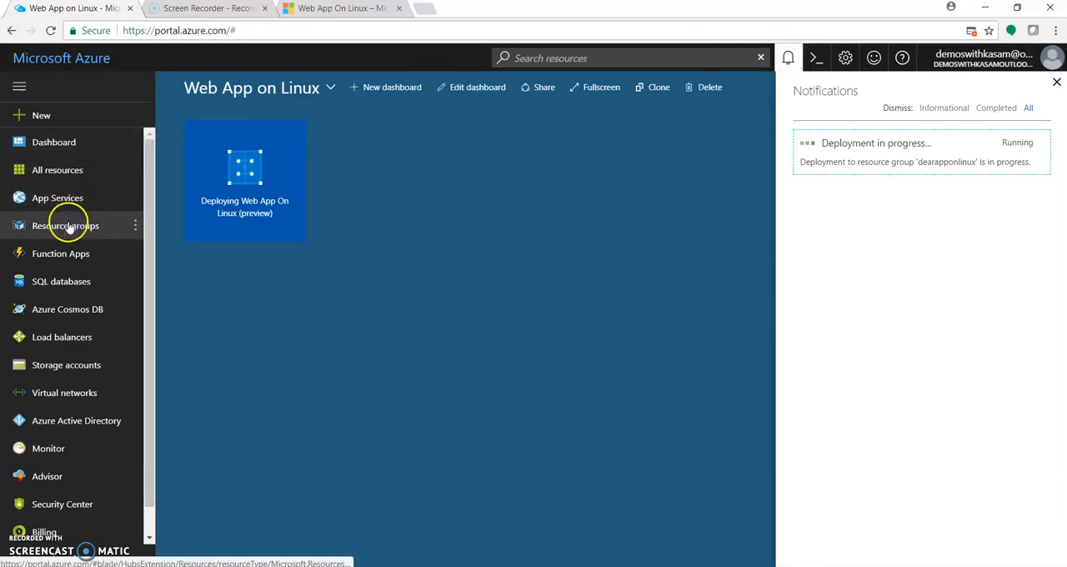
{"action": "left_click", "coordinate": [65, 225]}
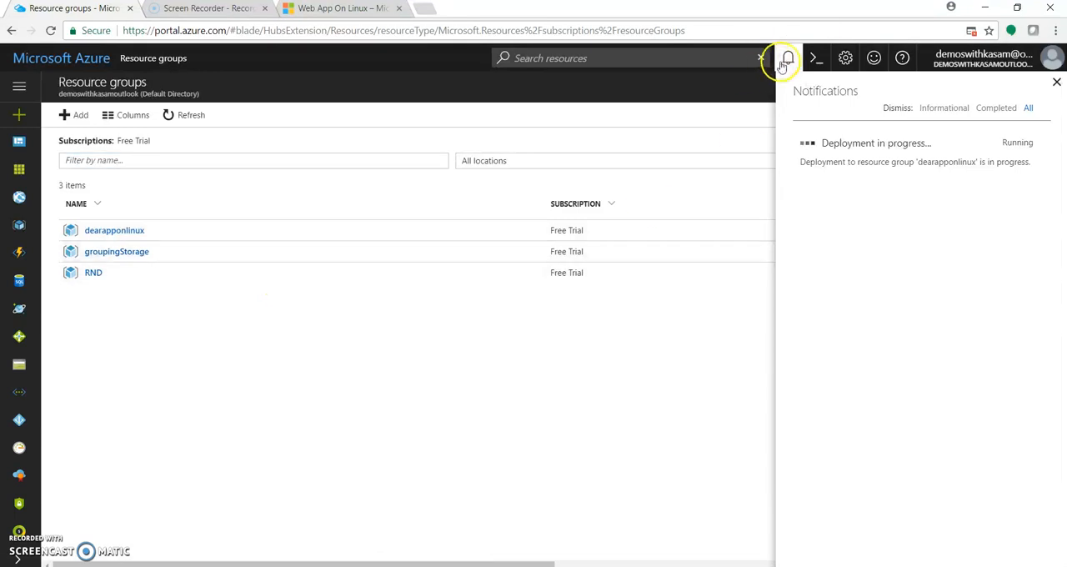
- Open the dearapponlinux resource group and refresh until the App Service appears
{"action": "left_click", "coordinate": [1057, 82]}
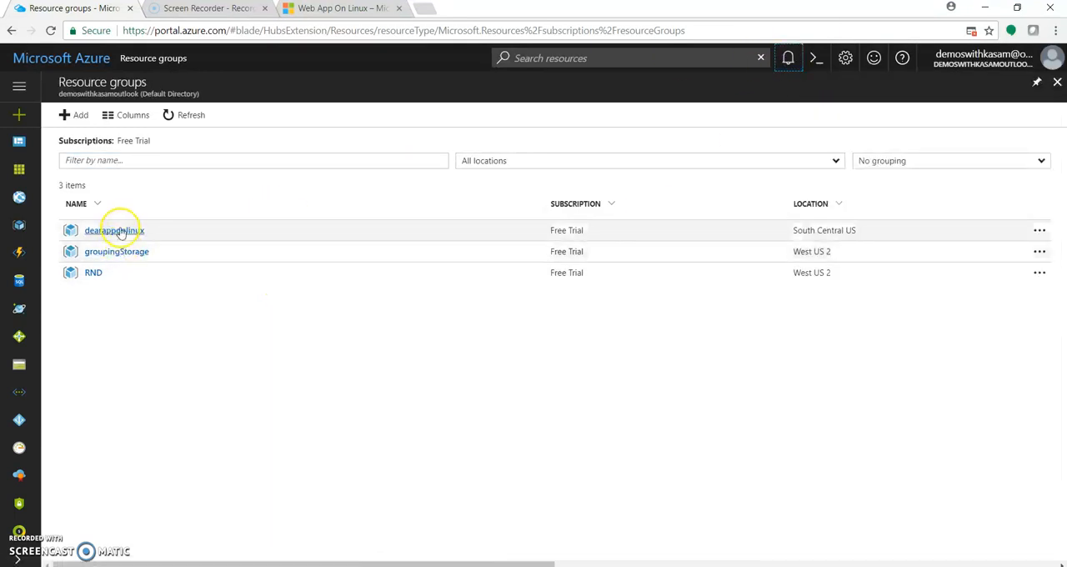
{"action": "left_click", "coordinate": [113, 231]}
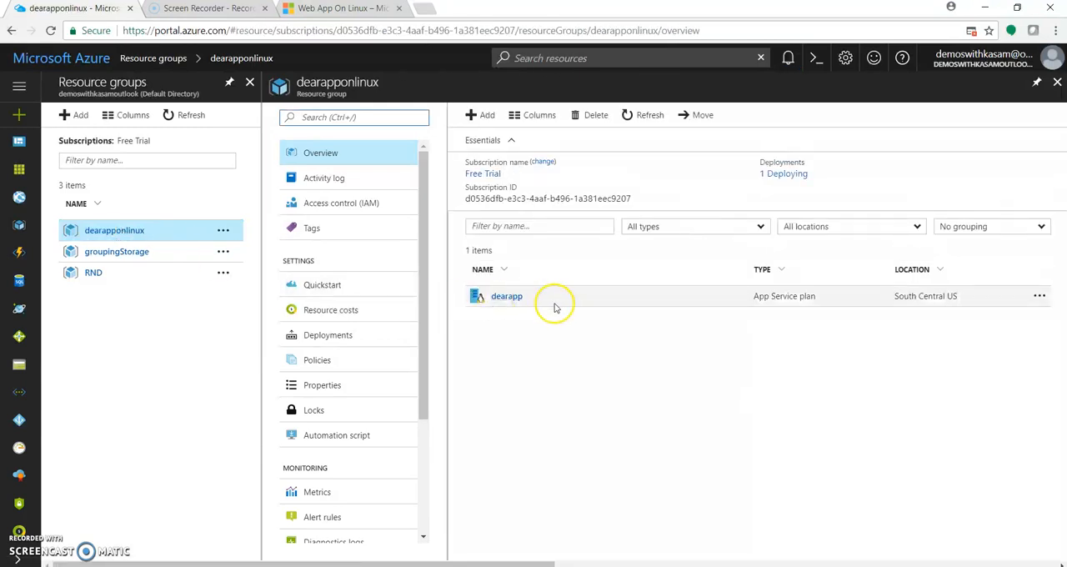
{"action": "mouse_move", "coordinate": [768, 320]}
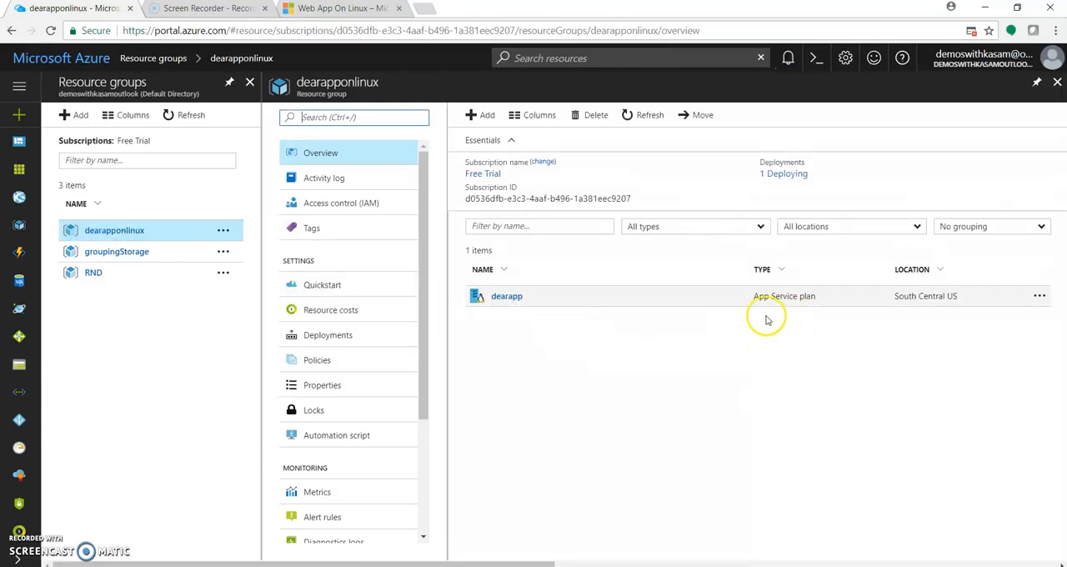
{"action": "mouse_move", "coordinate": [771, 376]}
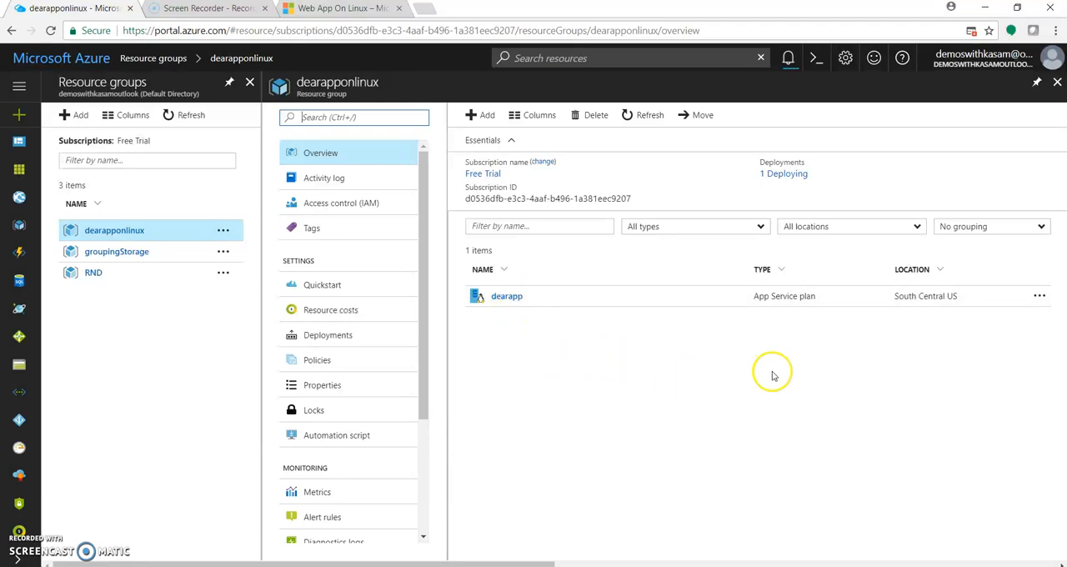
{"action": "left_click", "coordinate": [650, 115]}
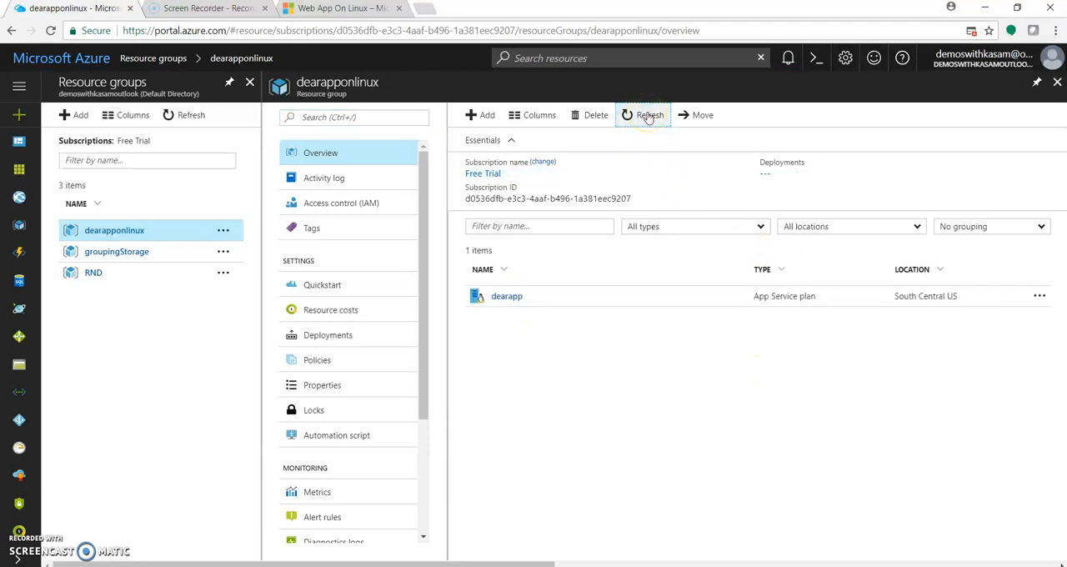
{"action": "left_click", "coordinate": [650, 113]}
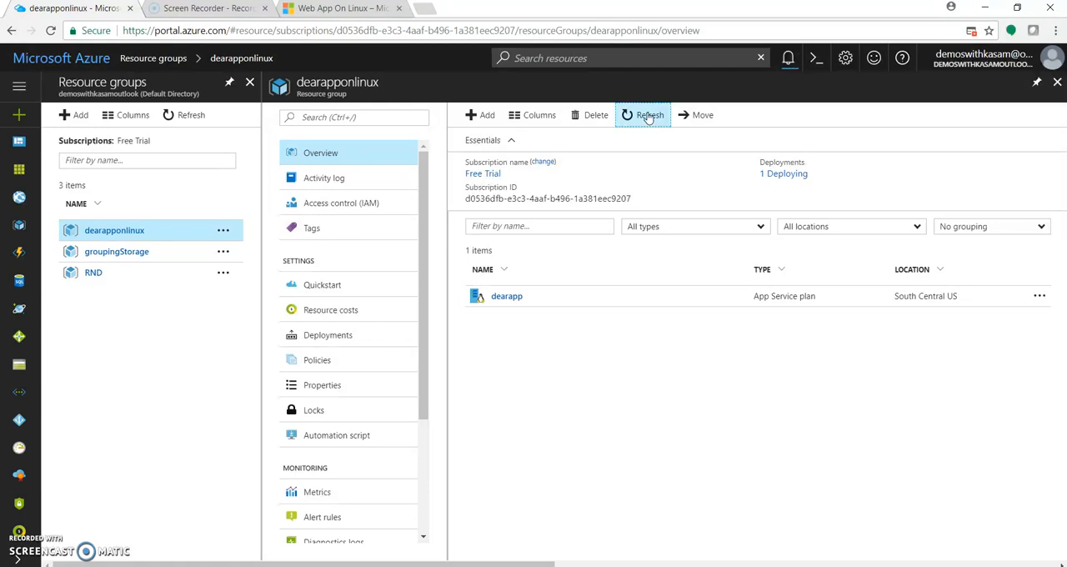
{"action": "left_click", "coordinate": [650, 113]}
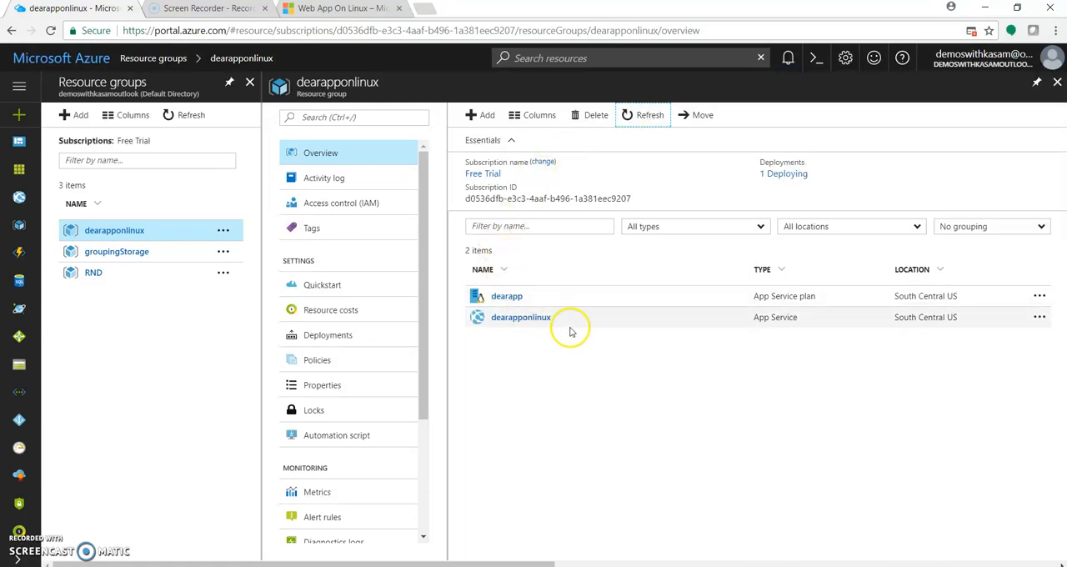
- Open the dearapponlinux App Service overview
{"action": "left_click", "coordinate": [787, 57]}
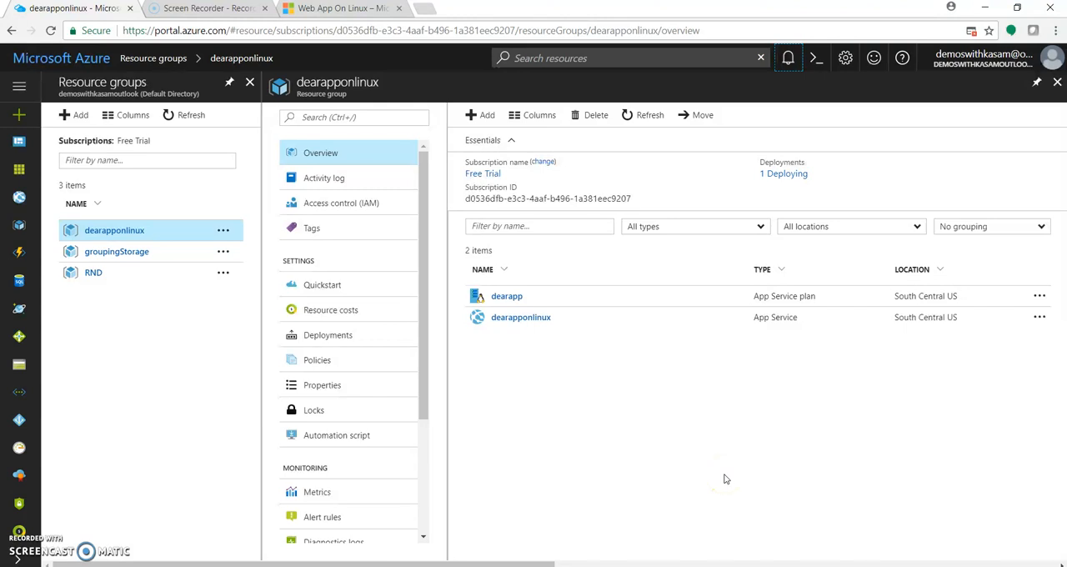
{"action": "left_click", "coordinate": [520, 317]}
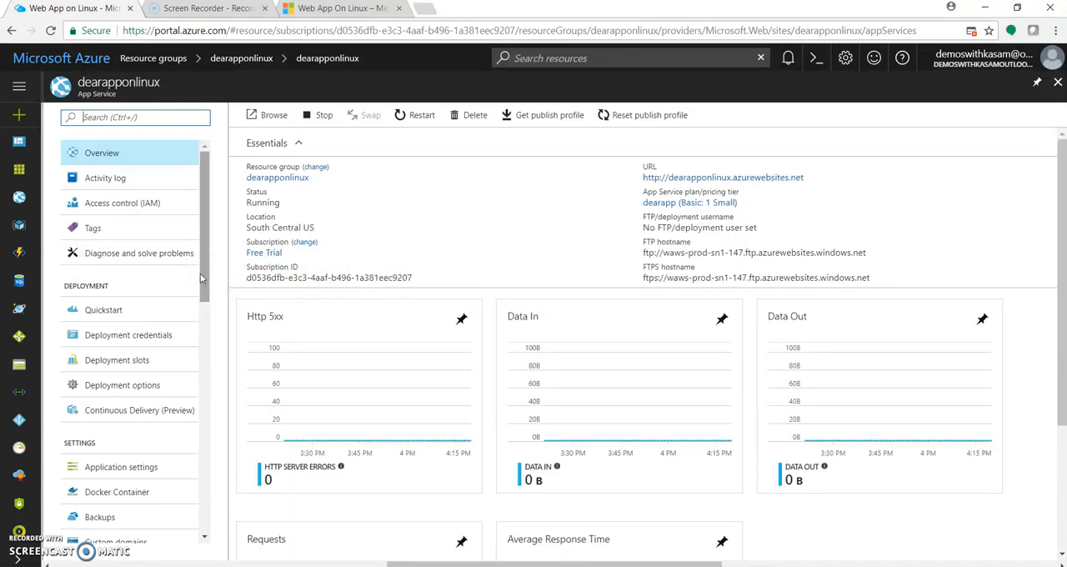
{"action": "scroll", "scroll_direction": "down", "scroll_amount": 3}
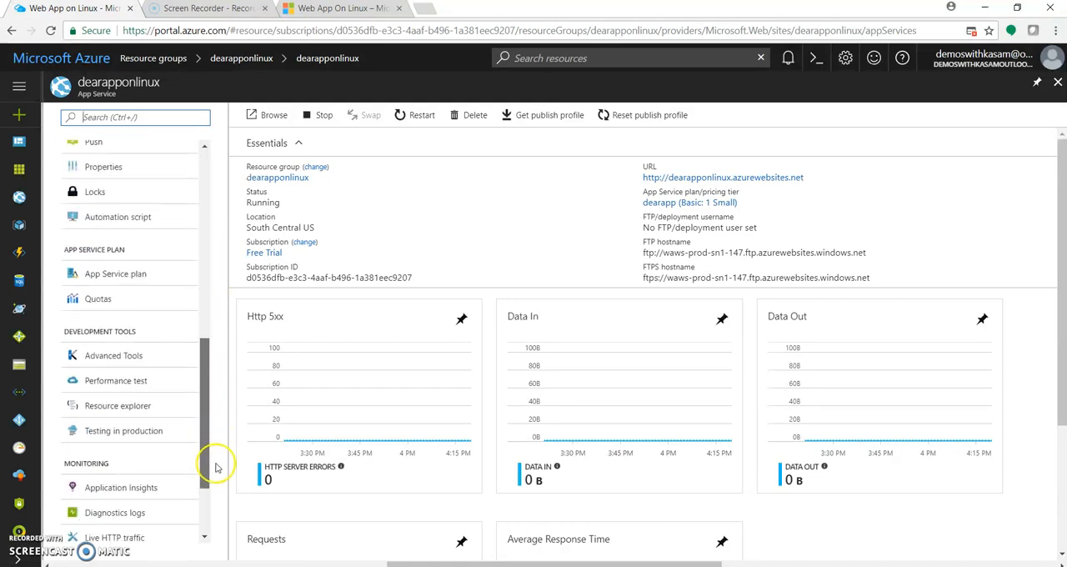
{"action": "scroll", "scroll_direction": "up", "scroll_amount": 3}
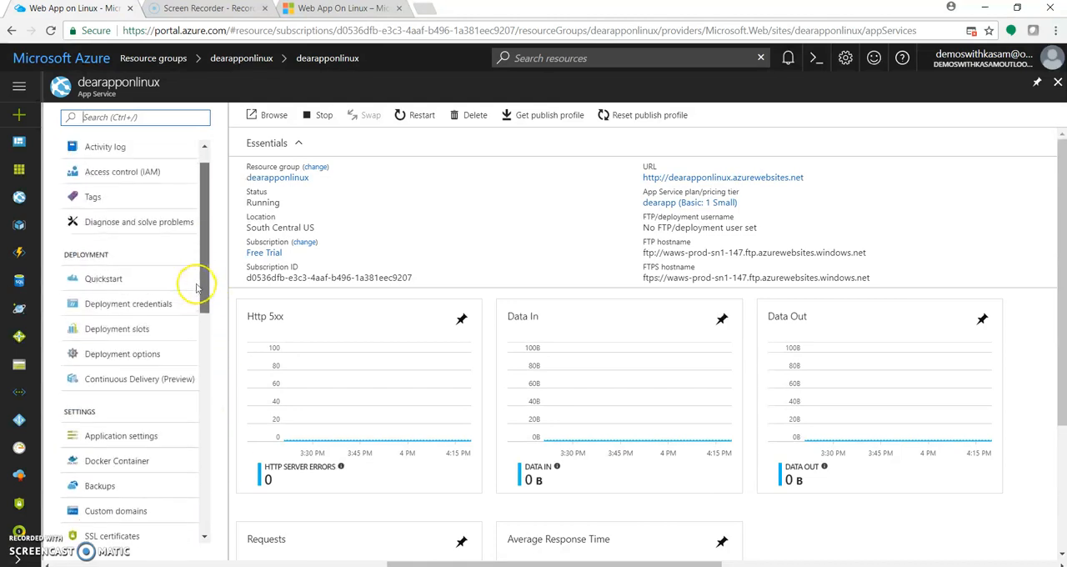
{"action": "scroll", "scroll_direction": "down", "scroll_amount": 3}
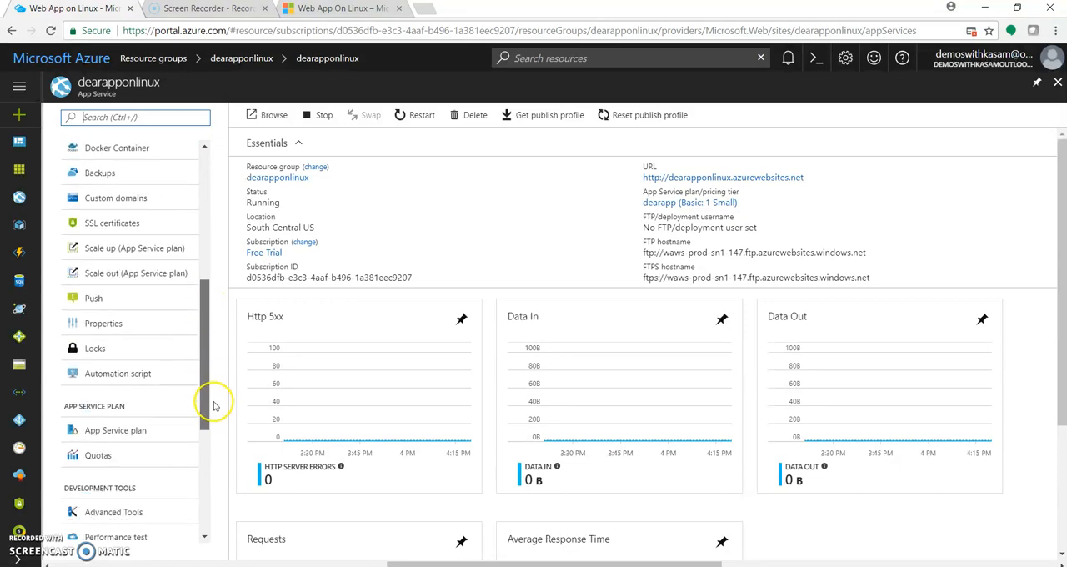
{"action": "scroll", "scroll_direction": "up", "scroll_amount": 3}
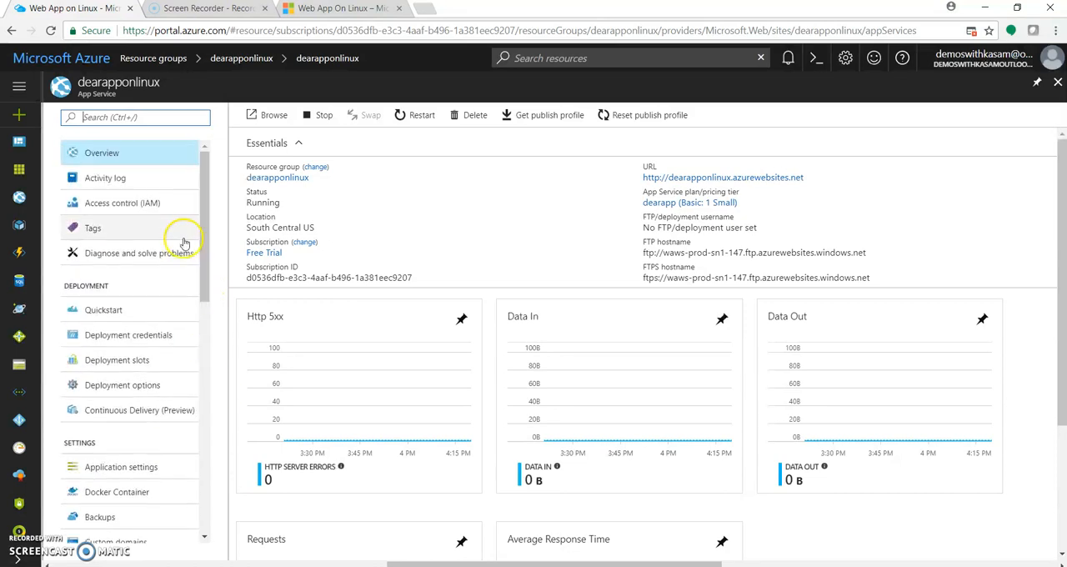
{"action": "mouse_move", "coordinate": [200, 254]}
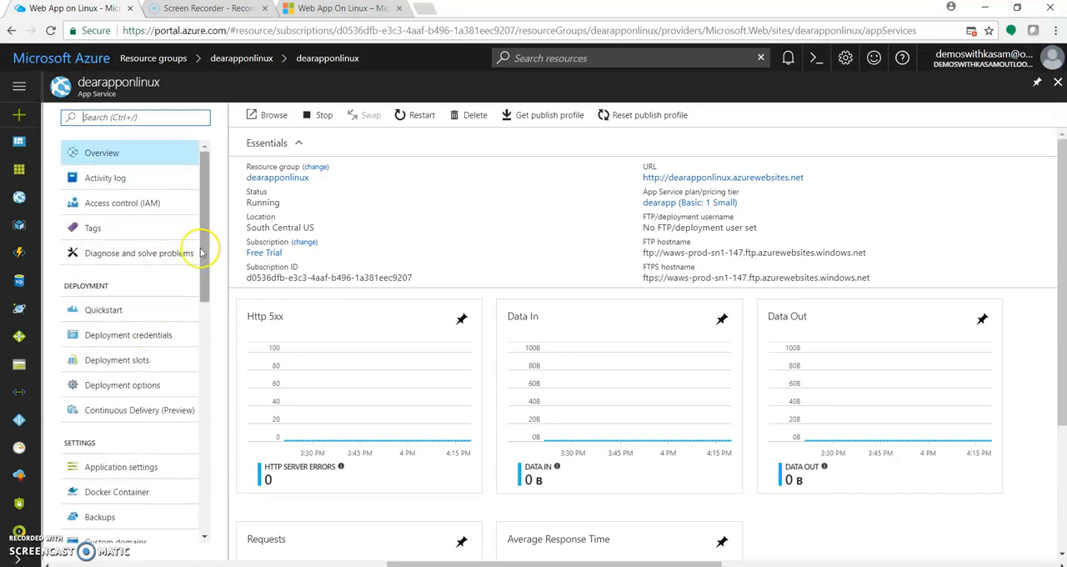
{"action": "mouse_move", "coordinate": [1001, 177]}
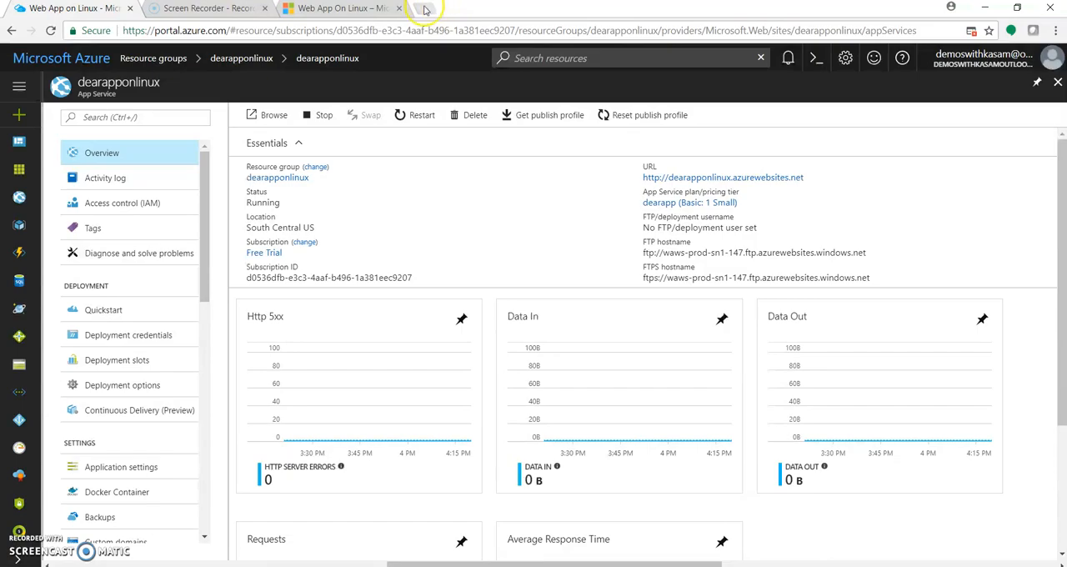
- Request dearapponlinux.azurewebsites.net in a new tab and return to the portal tab
{"action": "left_click", "coordinate": [425, 8]}
{"action": "type", "text": "dearapponlinux.azurewebsites.net"}
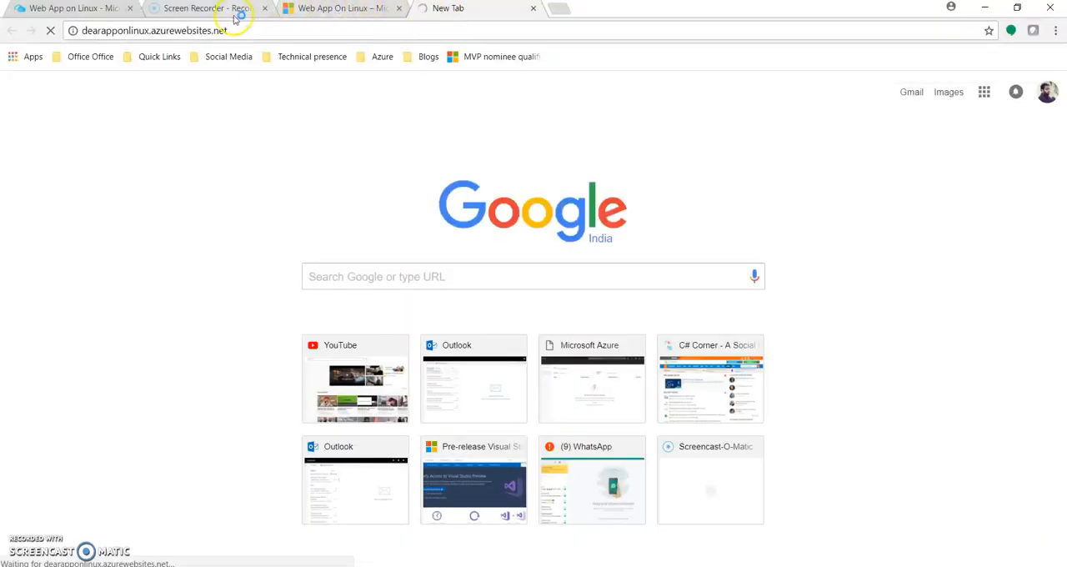
{"action": "left_click", "coordinate": [70, 7]}
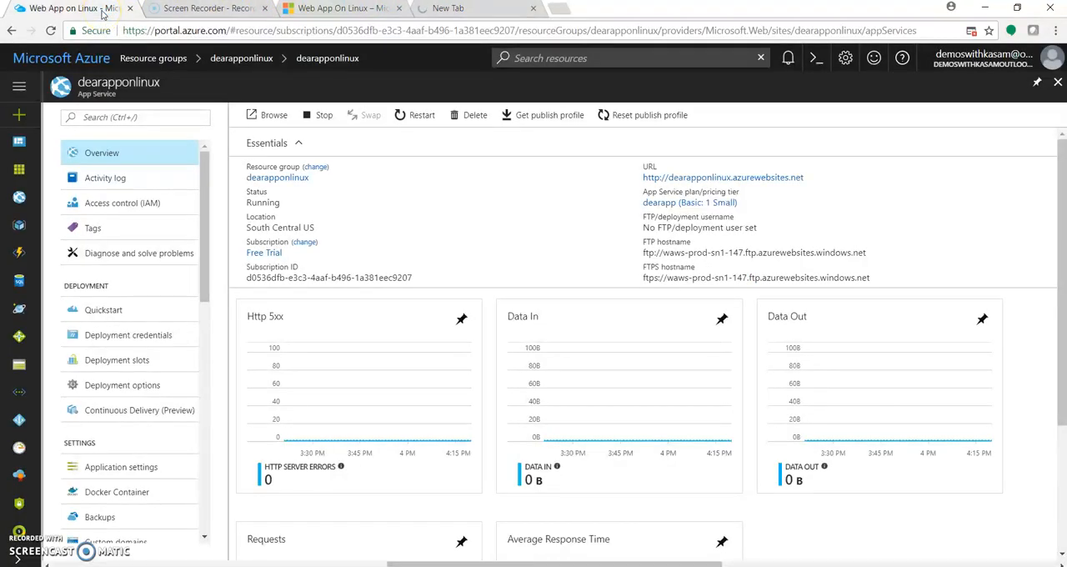
{"action": "mouse_move", "coordinate": [139, 257]}
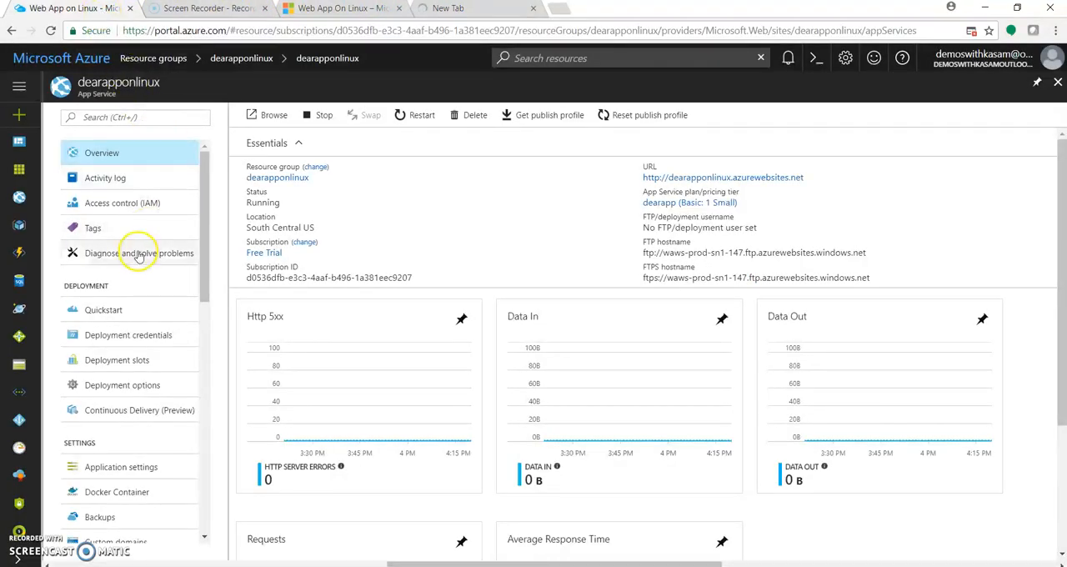
{"action": "left_click", "coordinate": [122, 203]}
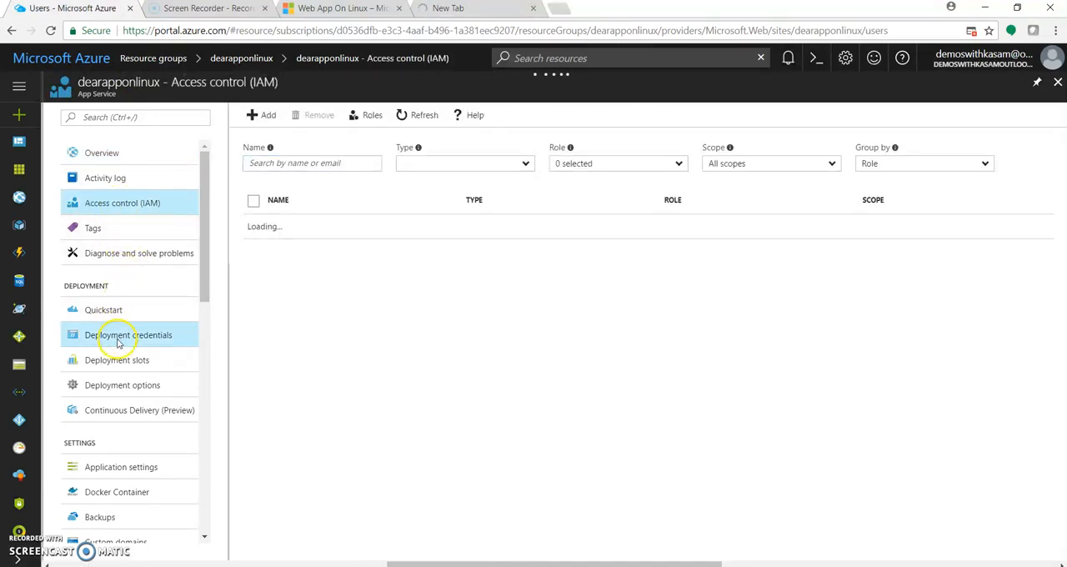
{"action": "left_click", "coordinate": [127, 334]}
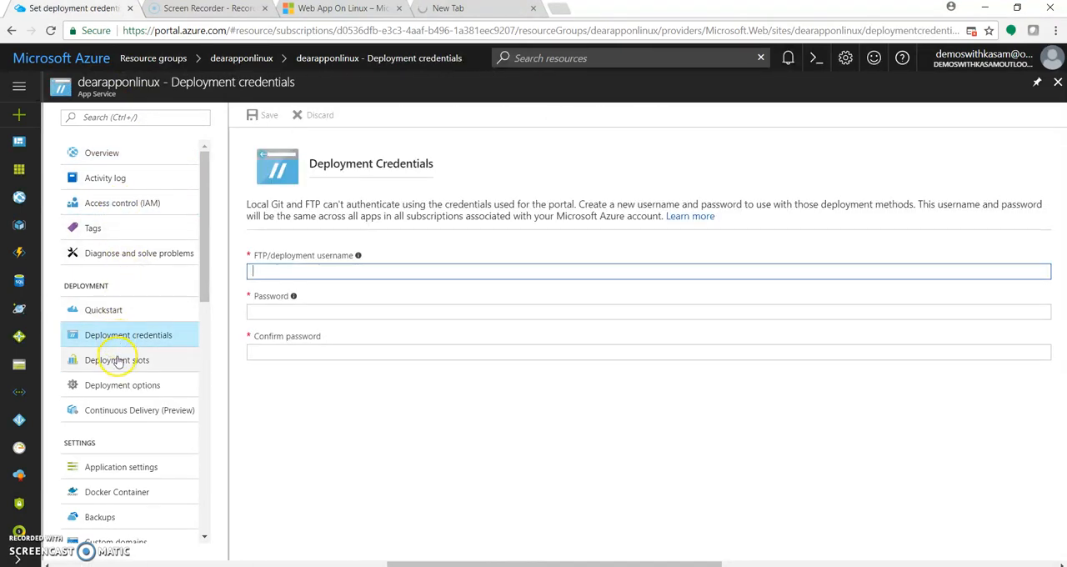
{"action": "left_click", "coordinate": [117, 361]}
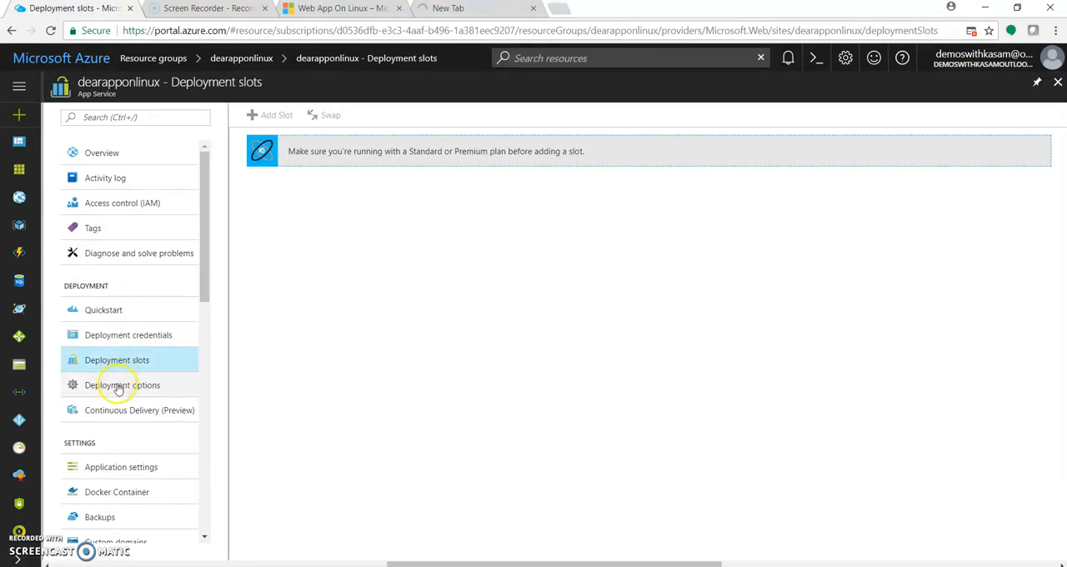
{"action": "left_click", "coordinate": [123, 383]}
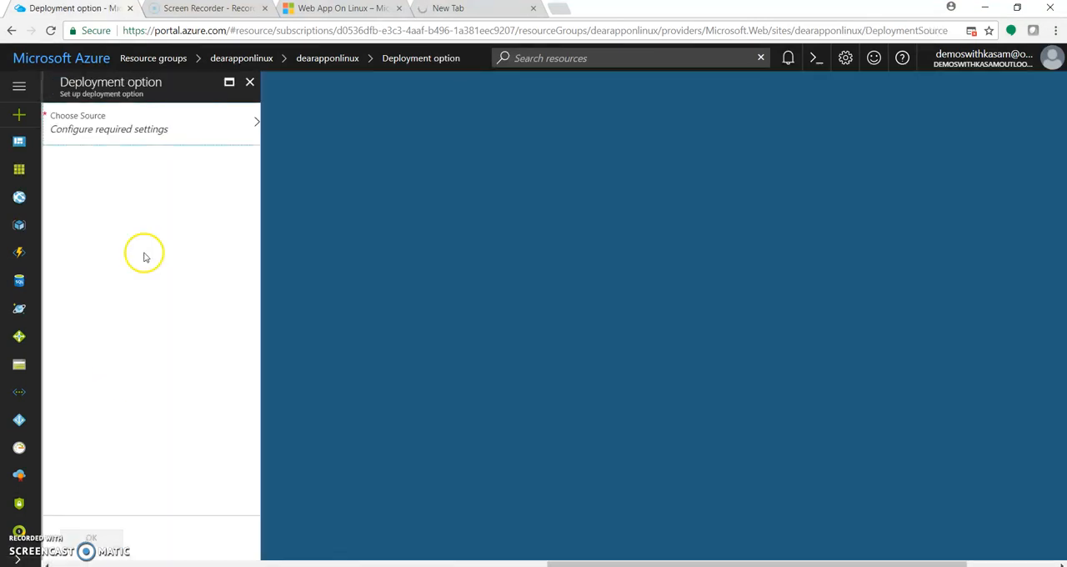
{"action": "left_click", "coordinate": [150, 123]}
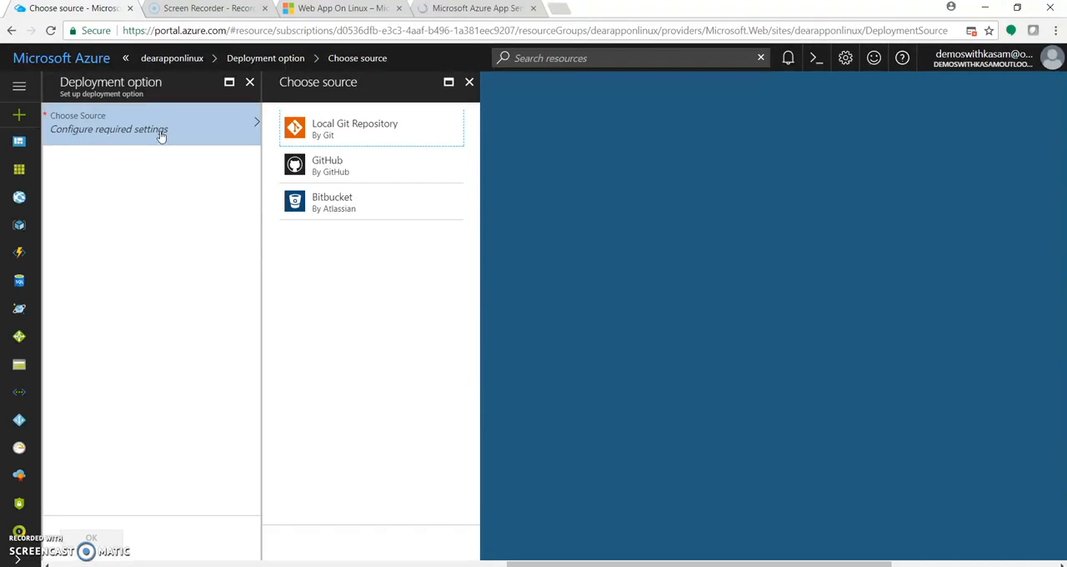
{"action": "mouse_move", "coordinate": [153, 177]}
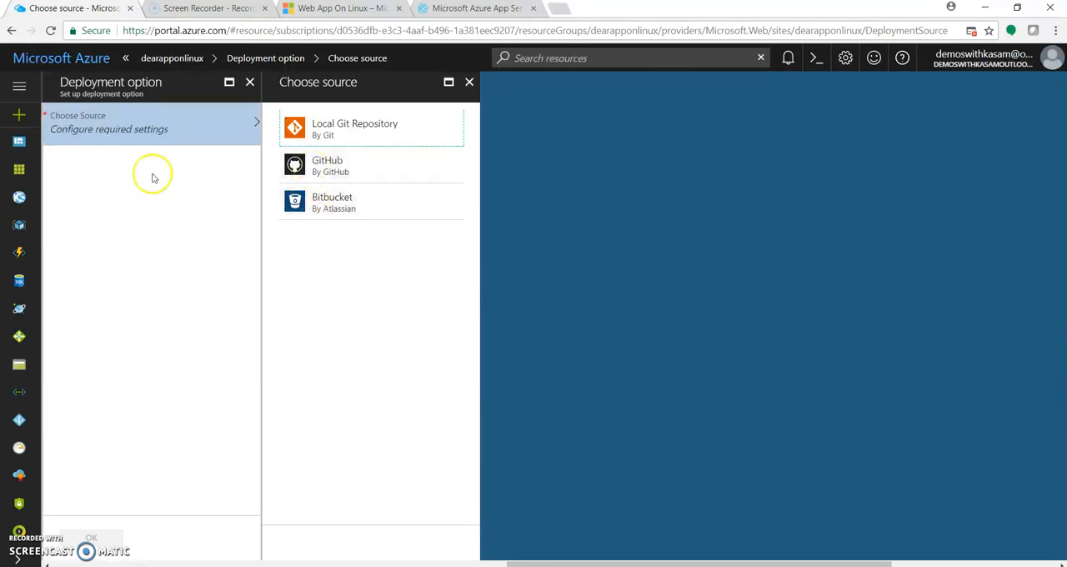
{"action": "left_click", "coordinate": [250, 82]}
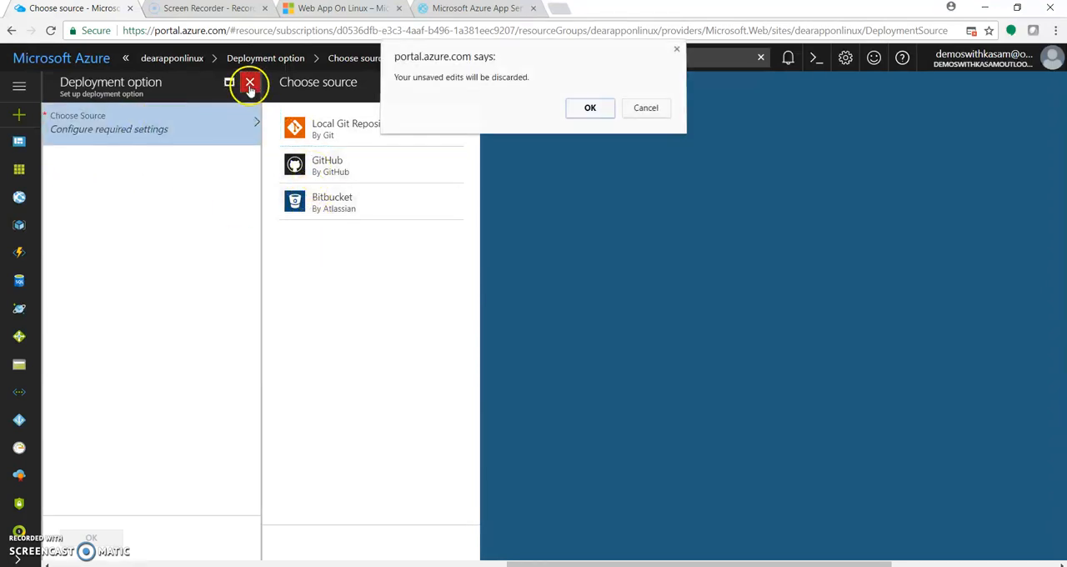
{"action": "left_click", "coordinate": [591, 107]}
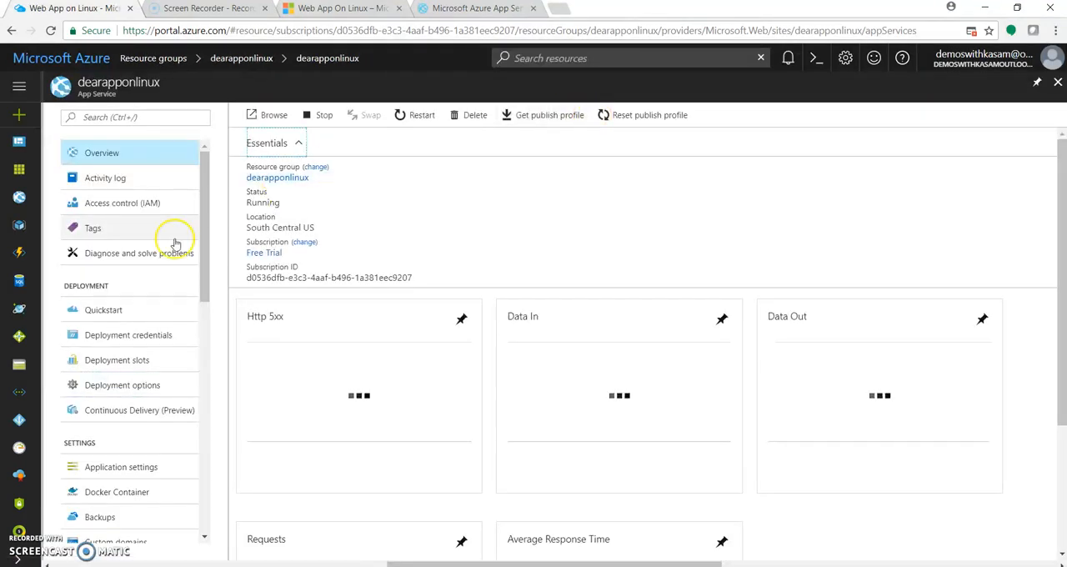
- In Application settings' Docker Container, keep Node.js 6.11 as the runtime stack
{"action": "left_click", "coordinate": [120, 467]}
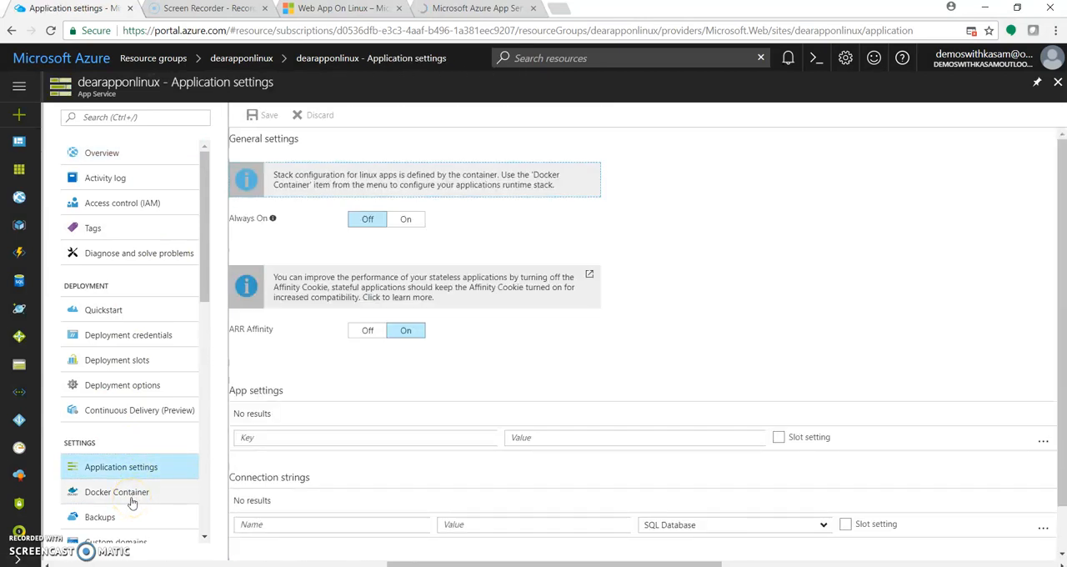
{"action": "left_click", "coordinate": [117, 492]}
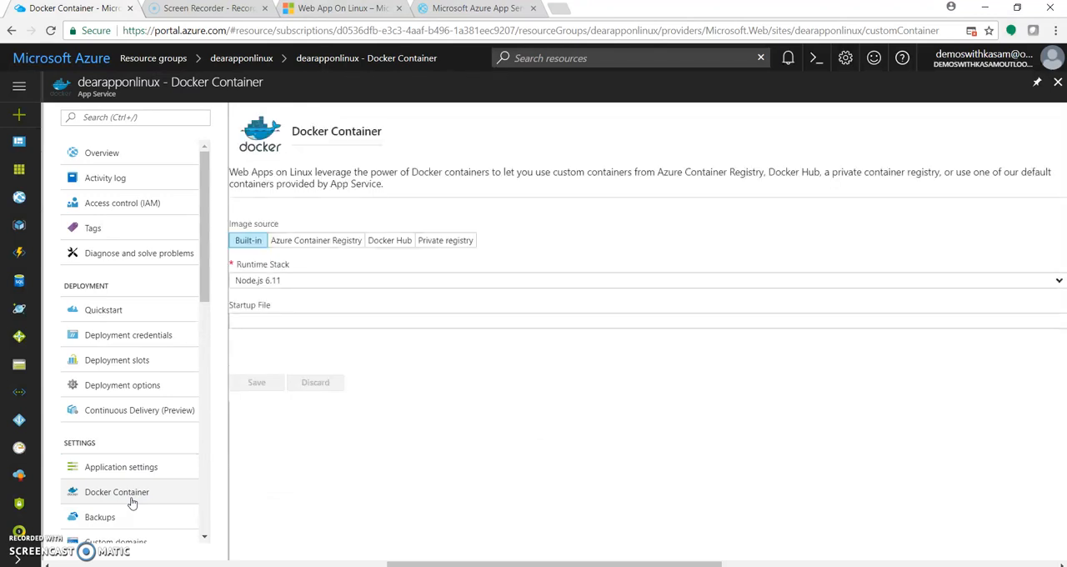
{"action": "left_click", "coordinate": [117, 490]}
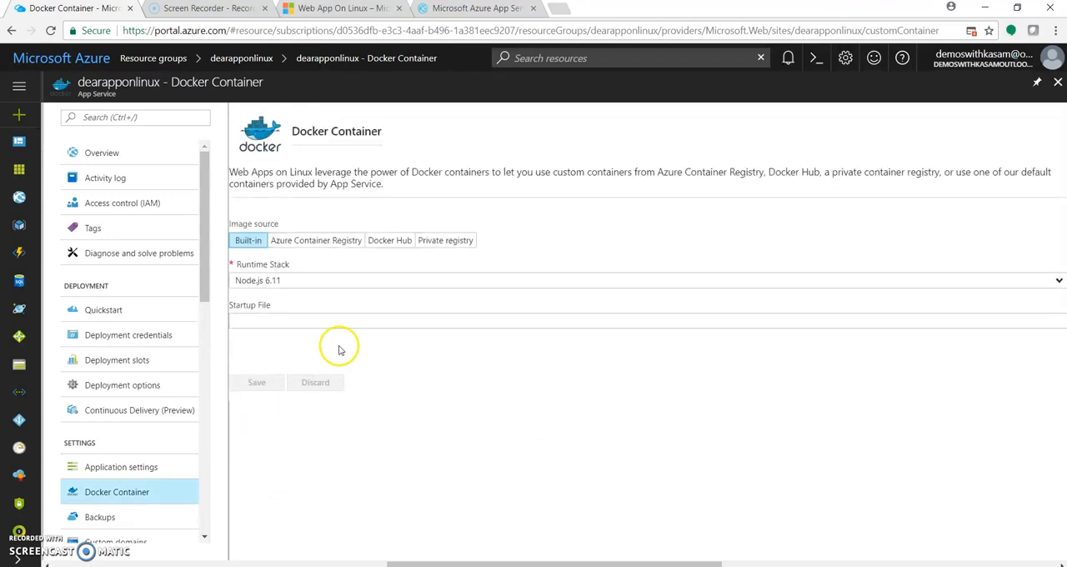
{"action": "left_click", "coordinate": [647, 280]}
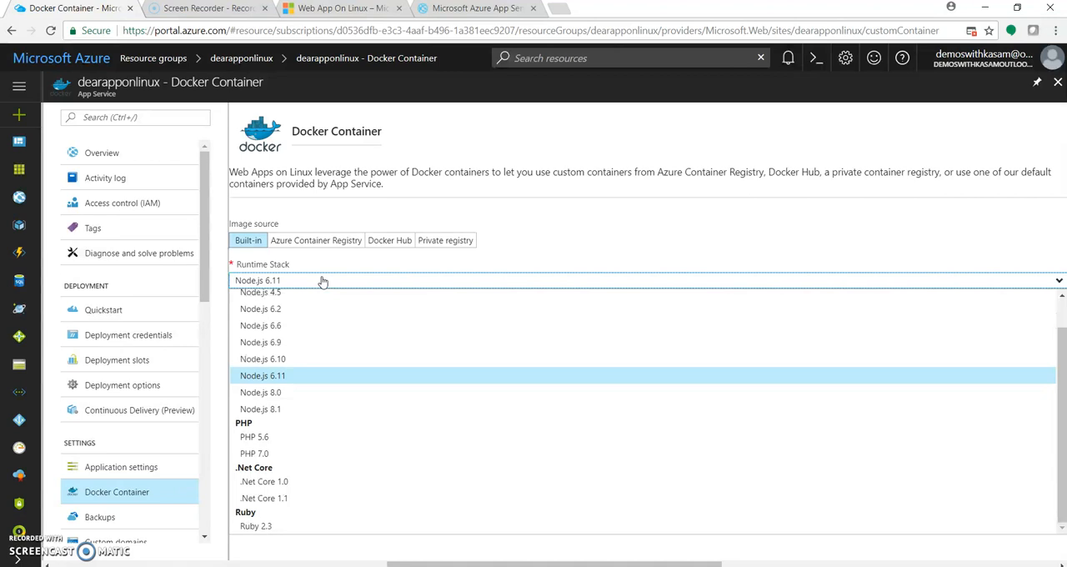
{"action": "left_click", "coordinate": [262, 375]}
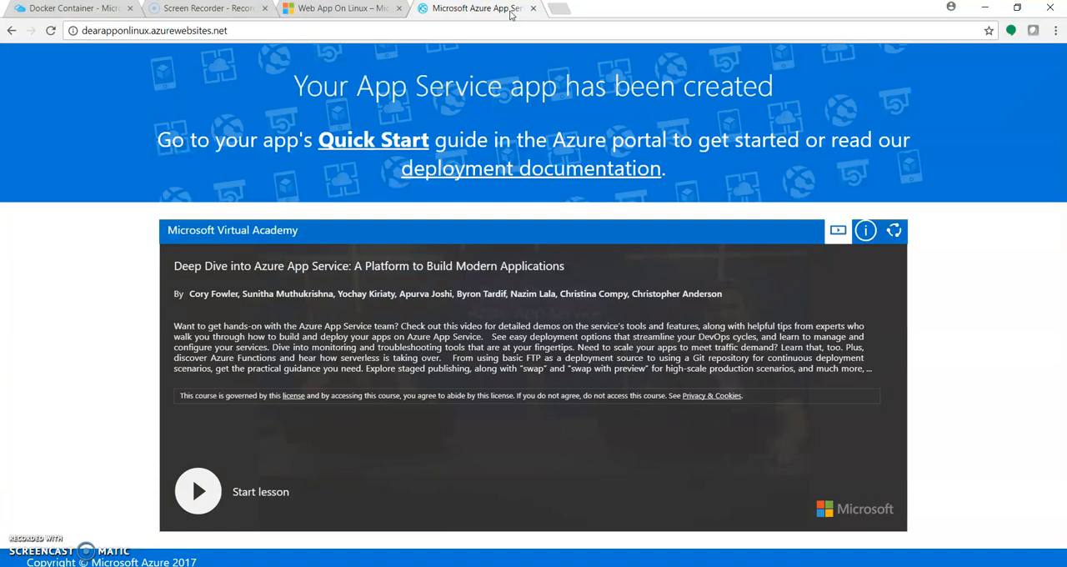
{"action": "mouse_move", "coordinate": [400, 69]}
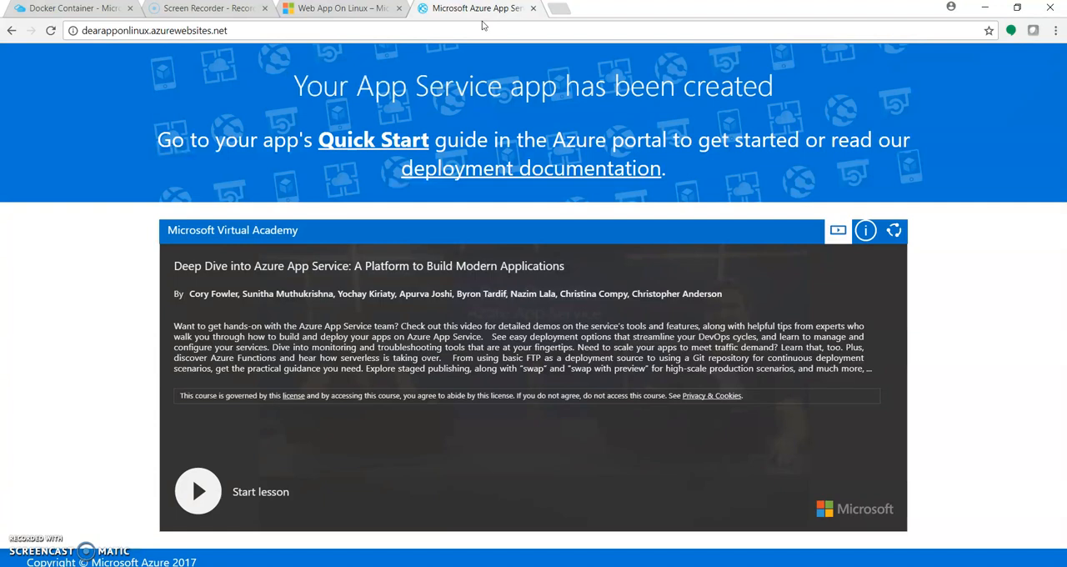
- Return to the portal dashboard showing the running dearapponlinux tile
{"action": "left_click", "coordinate": [70, 7]}
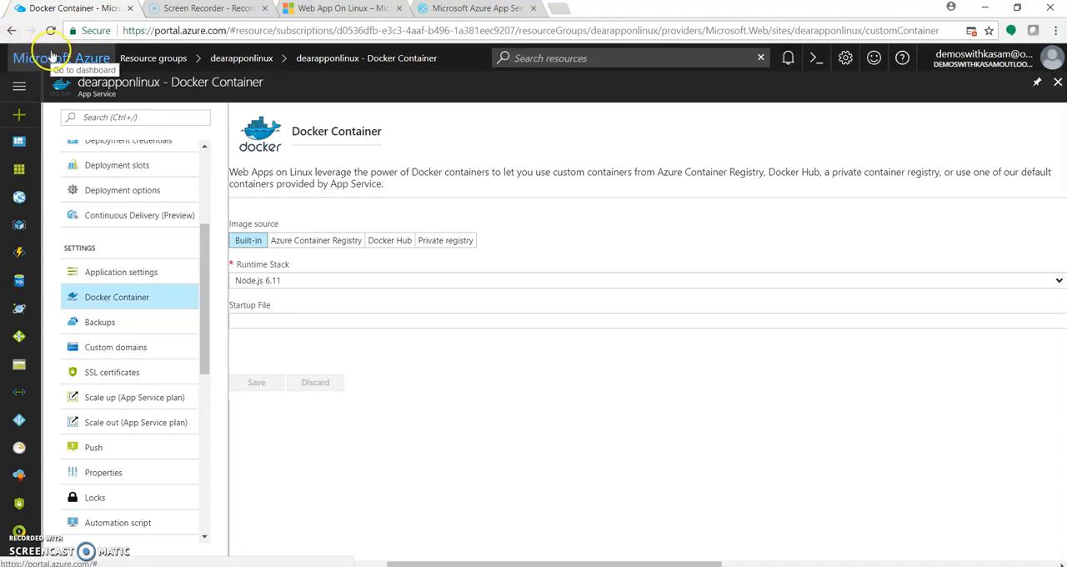
{"action": "left_click", "coordinate": [52, 53]}
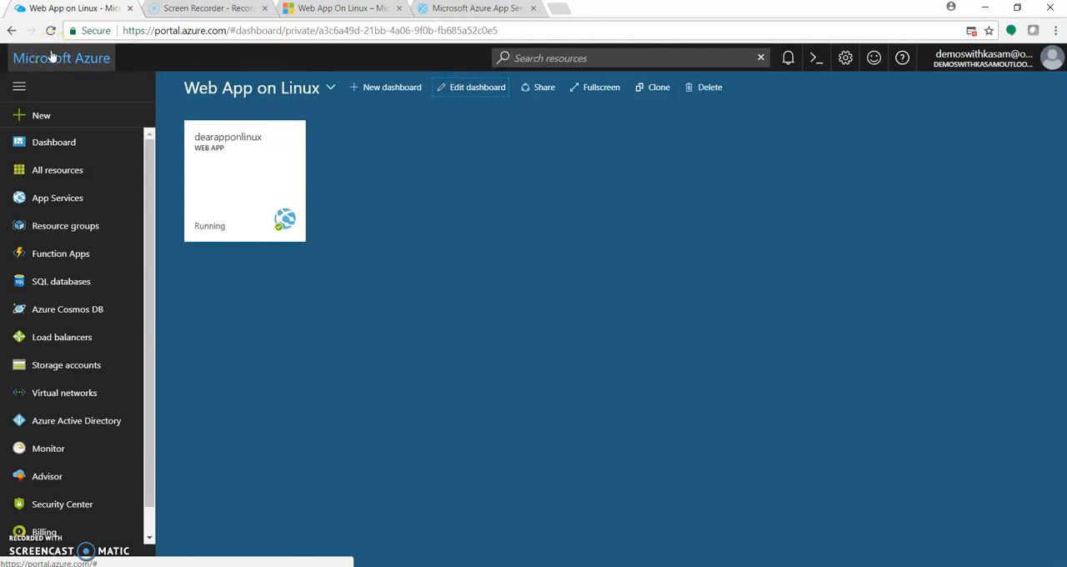